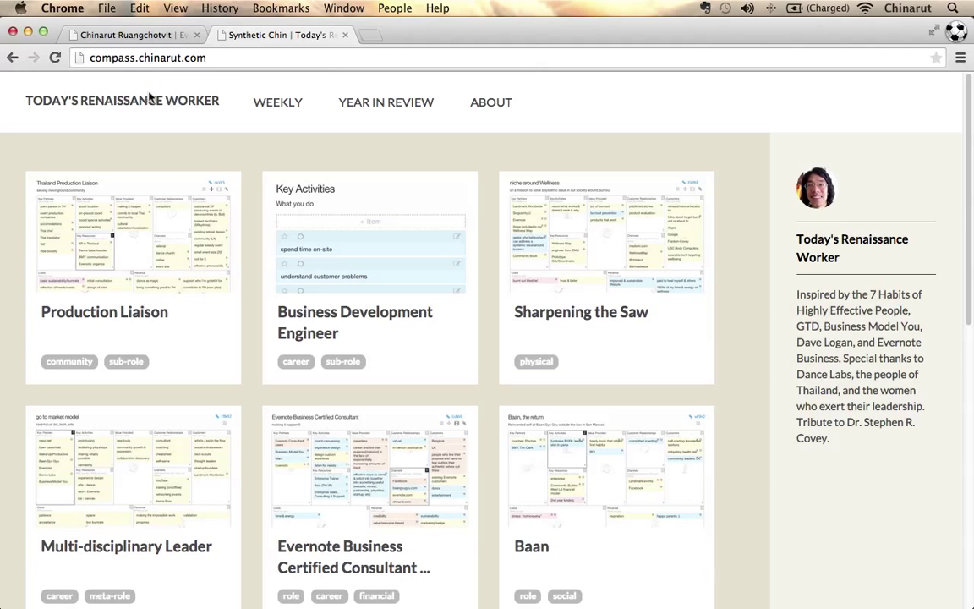
pyautogui.moveTo(102, 288)
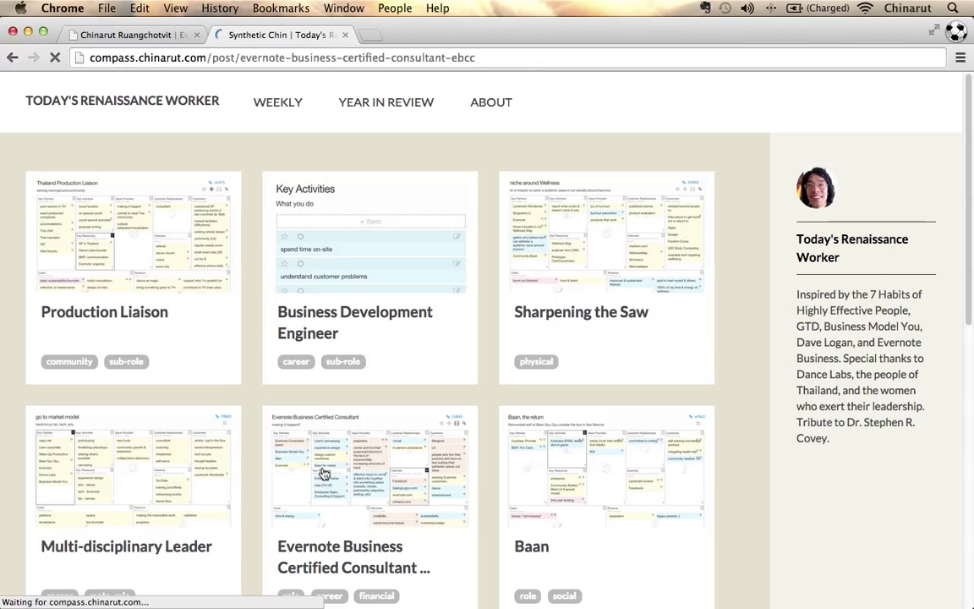
# - View the EBCC post's business model canvas down to its cost and revenue entries
pyautogui.click(368, 470)
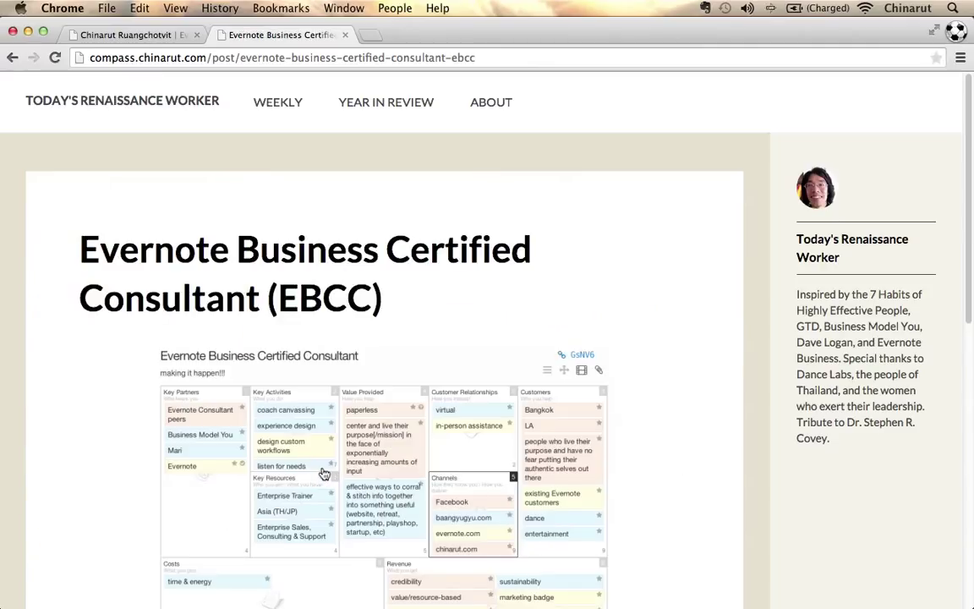
pyautogui.moveTo(341, 480)
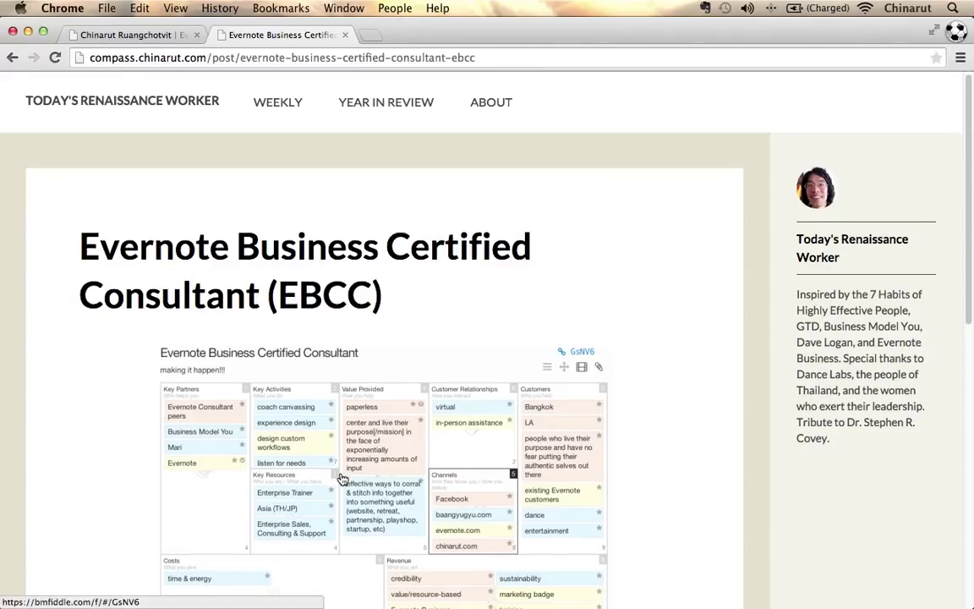
pyautogui.scroll(-3)
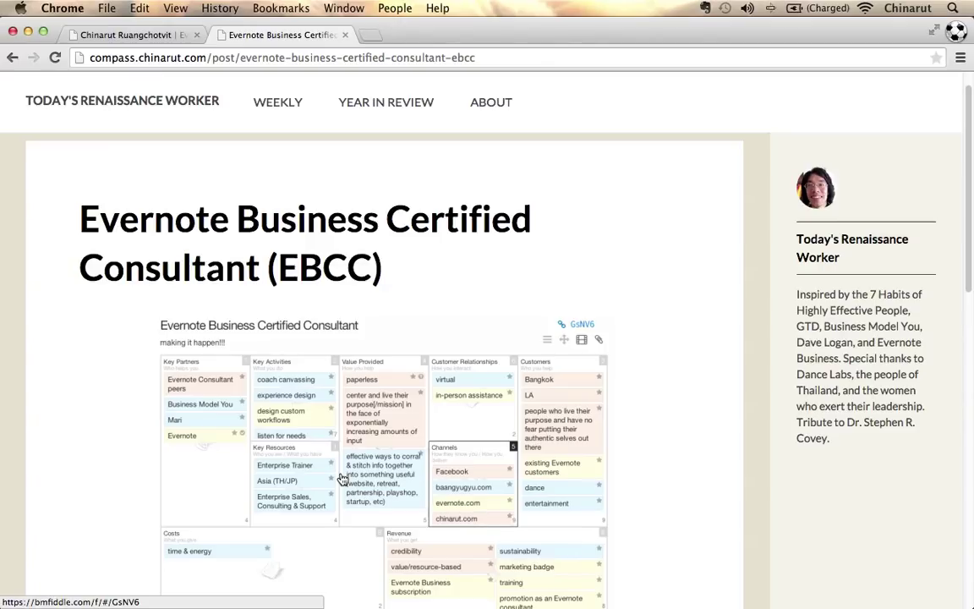
pyautogui.scroll(-3)
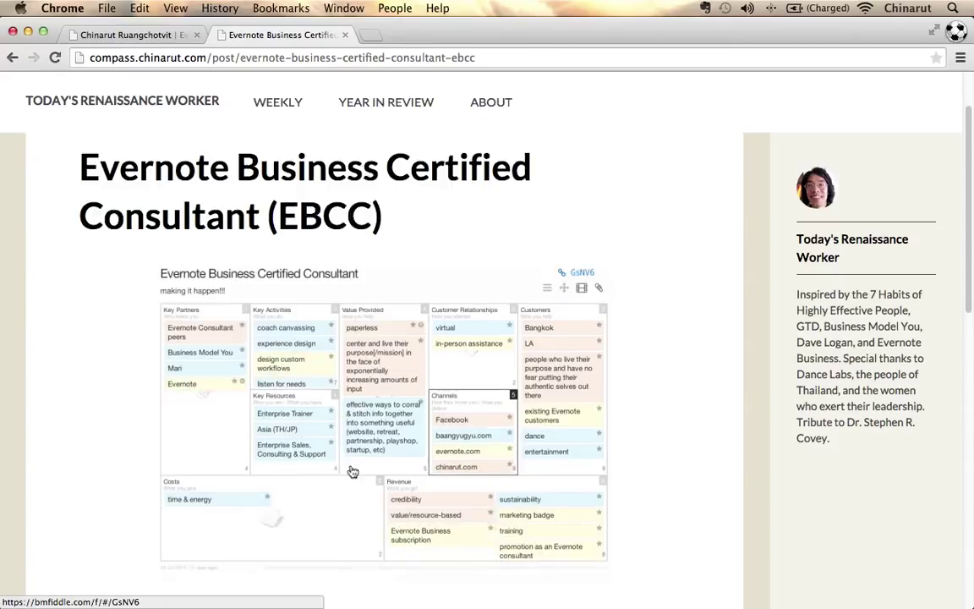
pyautogui.moveTo(677, 516)
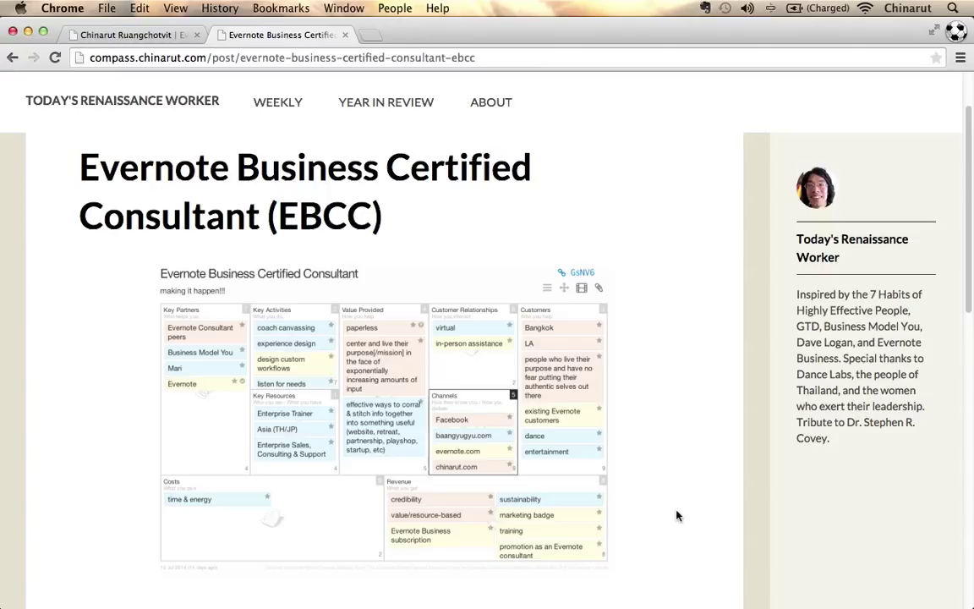
pyautogui.moveTo(673, 515)
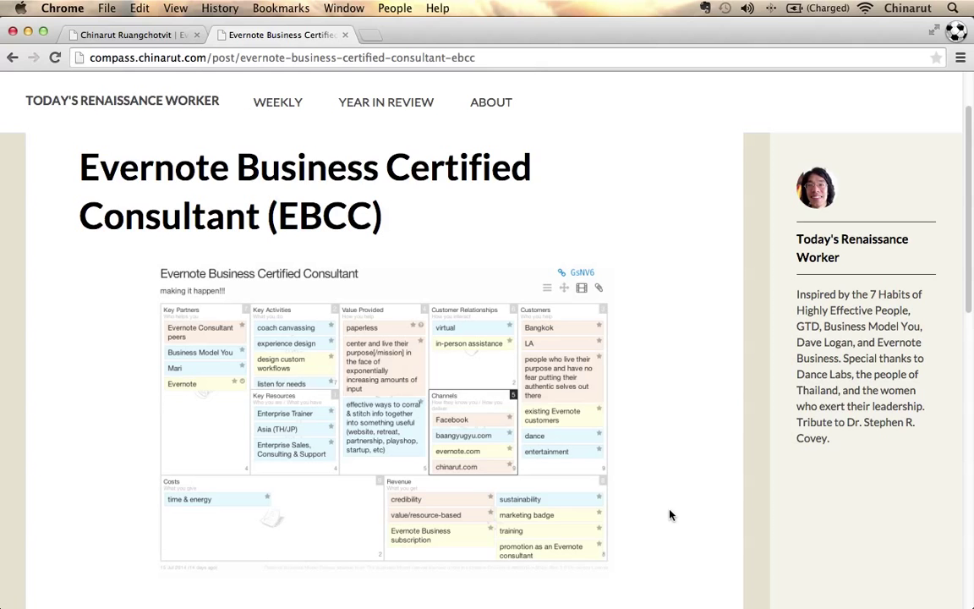
# - Scroll the EBCC post down to its Portfolio Items, Key Result, Outcomes and July 15th, 2014 date
pyautogui.scroll(-3)
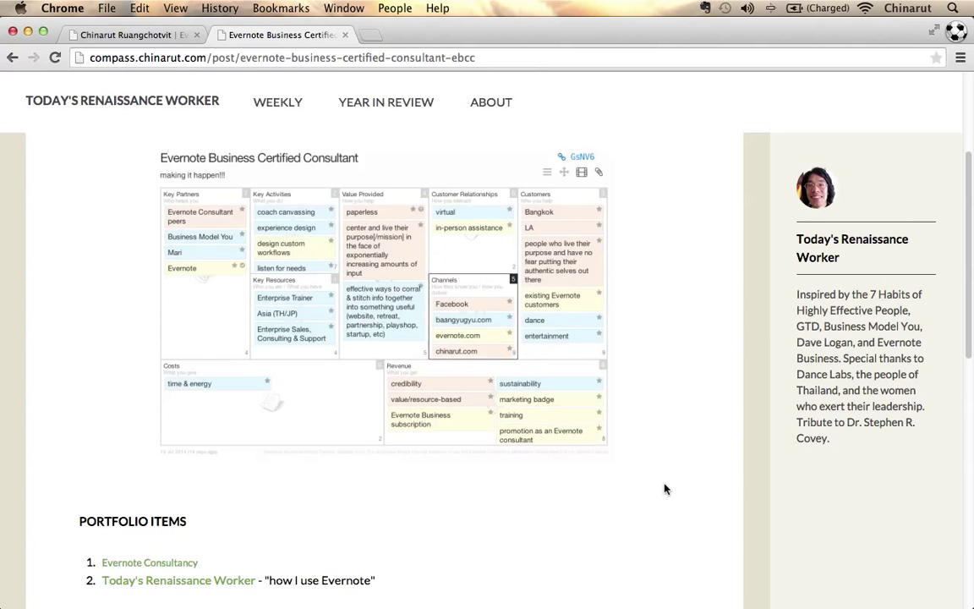
pyautogui.scroll(-3)
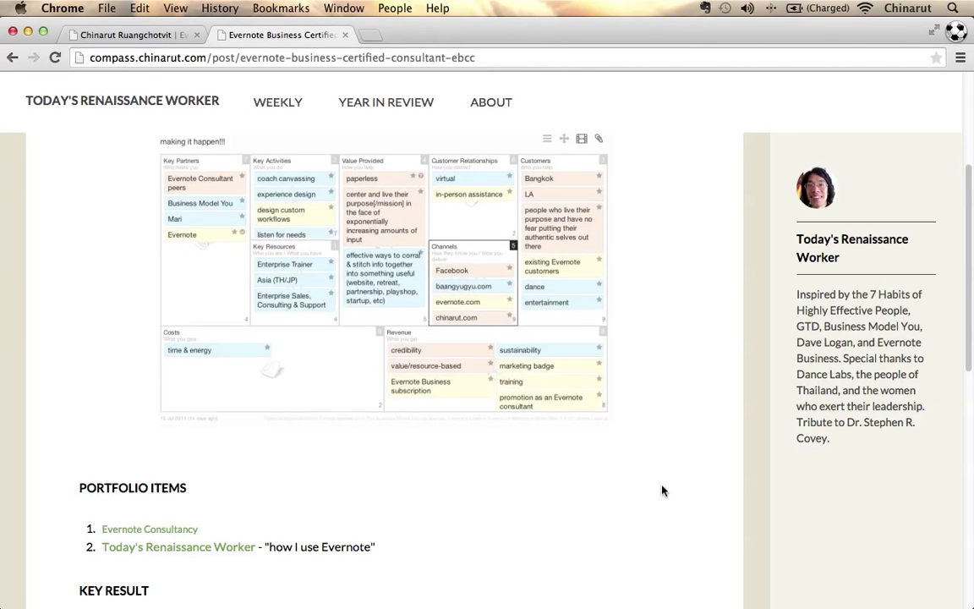
pyautogui.scroll(-3)
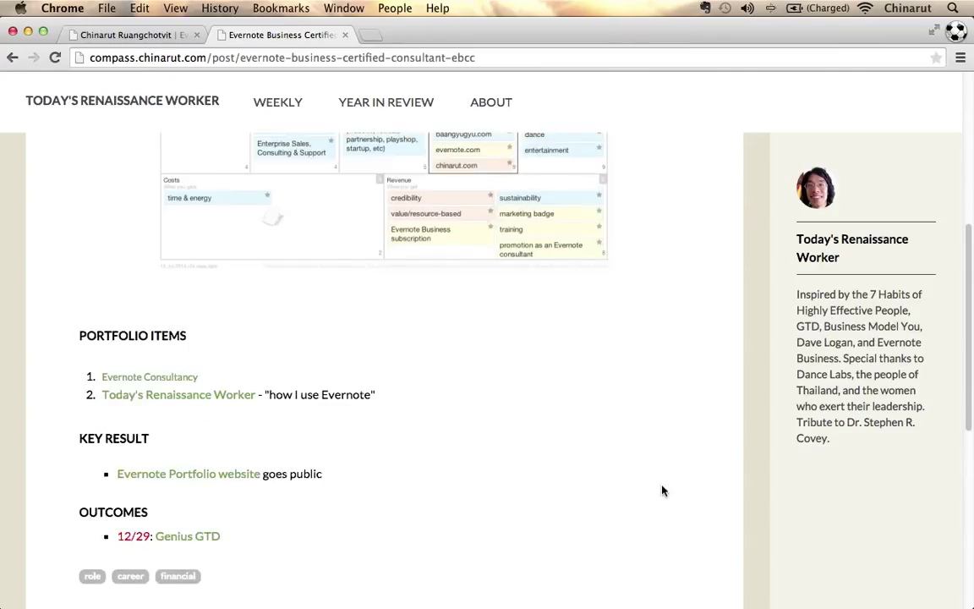
pyautogui.scroll(-3)
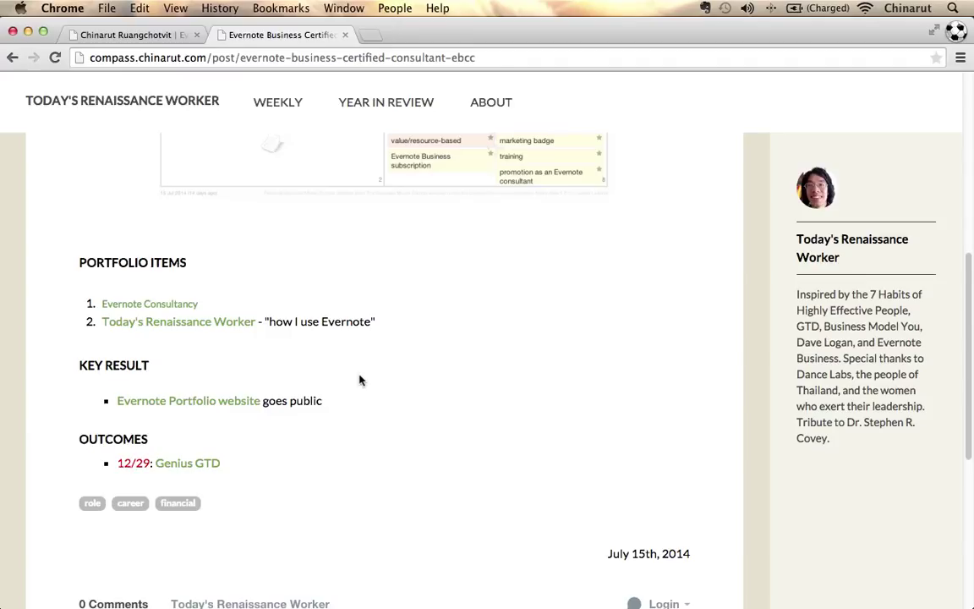
pyautogui.moveTo(281, 338)
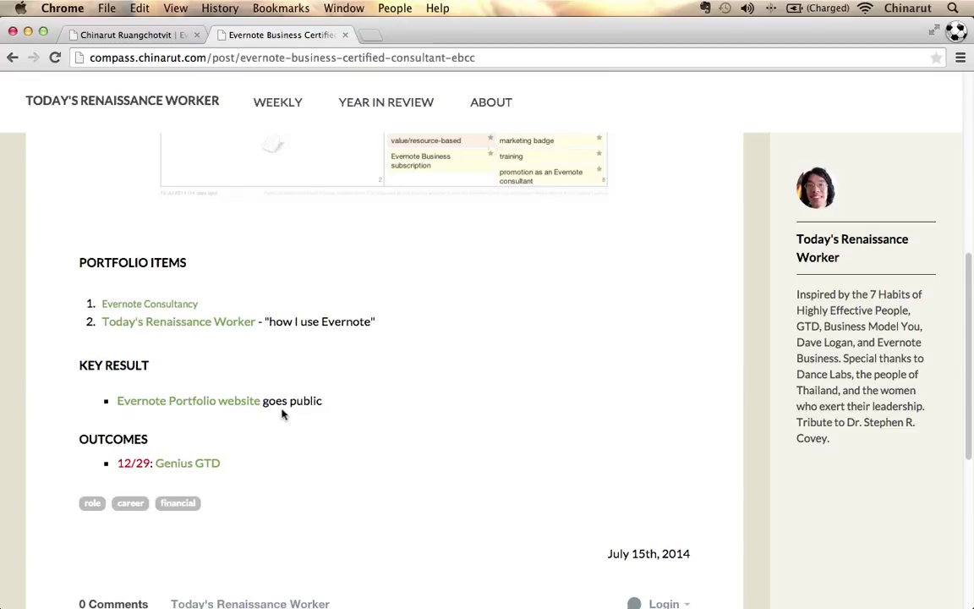
pyautogui.moveTo(272, 471)
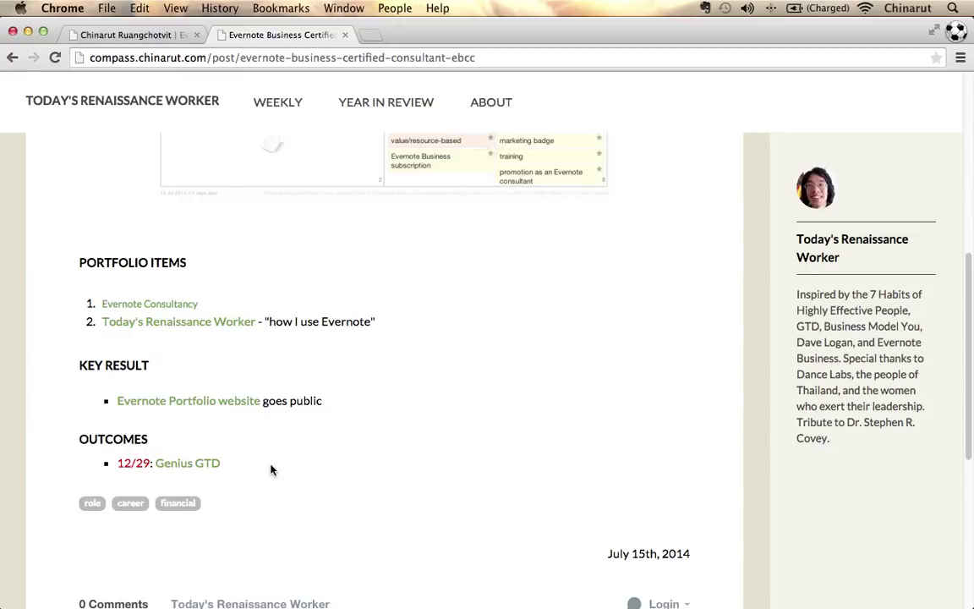
pyautogui.moveTo(274, 466)
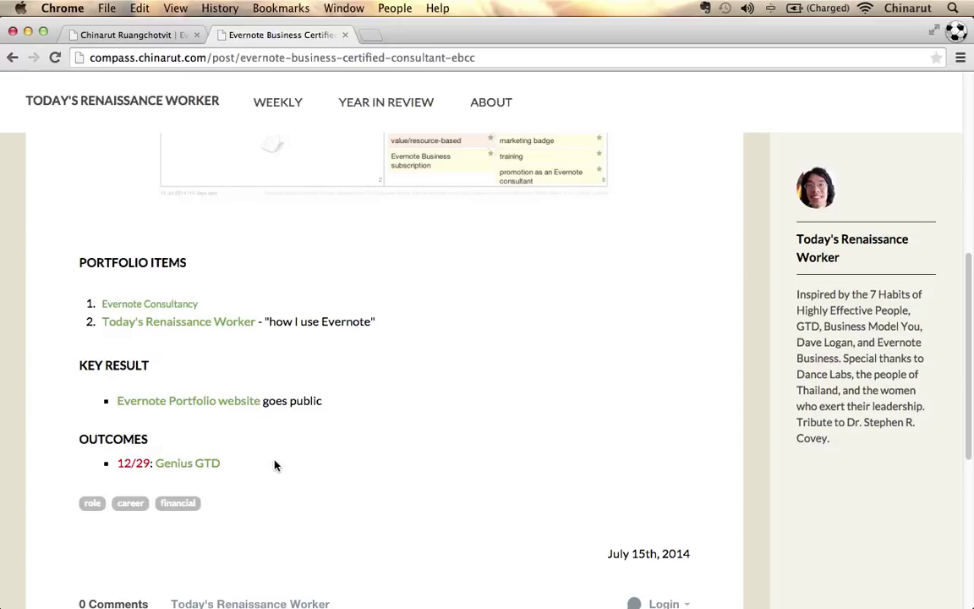
pyautogui.moveTo(409, 358)
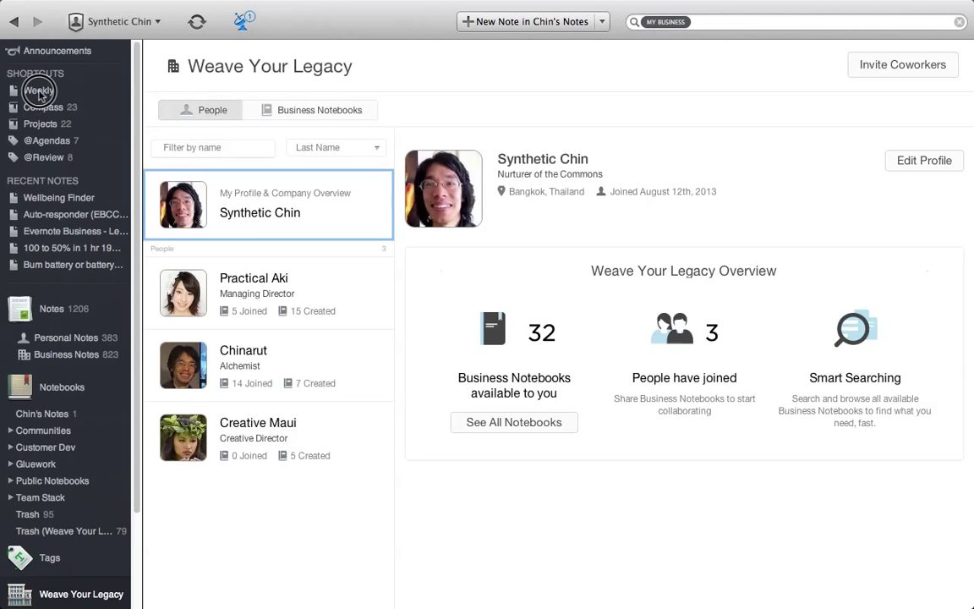
# - Show the Weekly note with its 2015WW15+ plan, strategic outcomes and status write-up
pyautogui.click(37, 91)
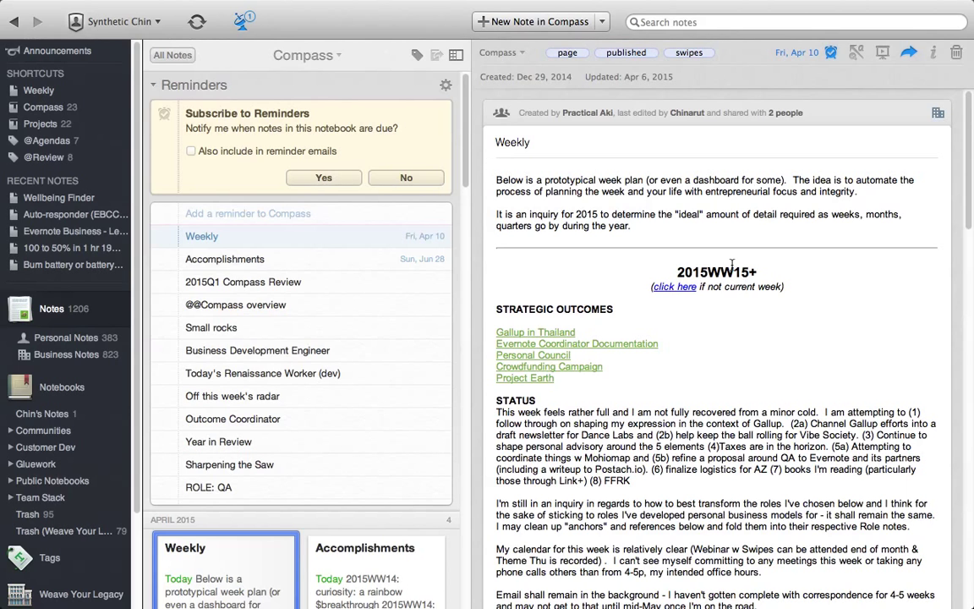
pyautogui.moveTo(778, 269)
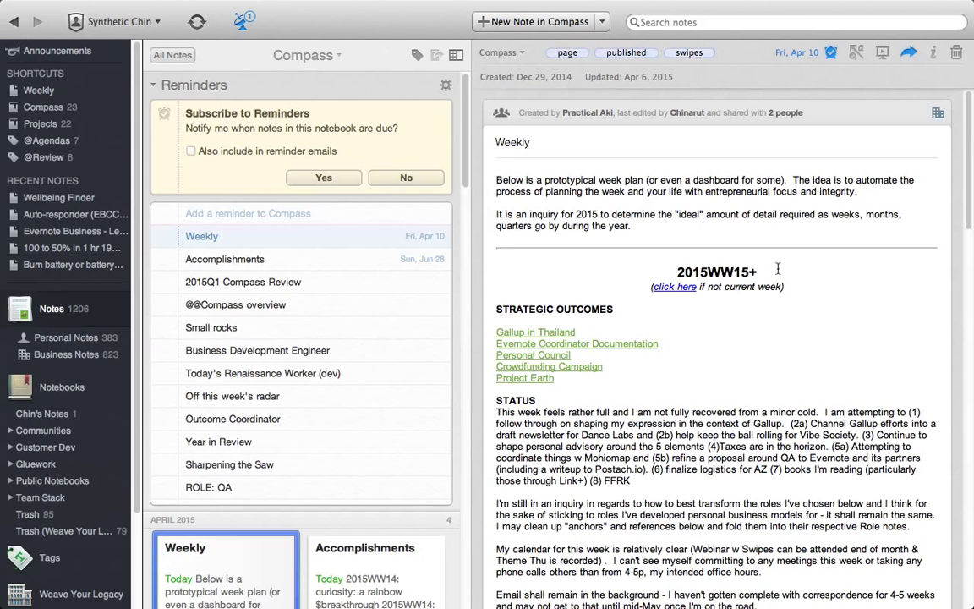
pyautogui.moveTo(545, 321)
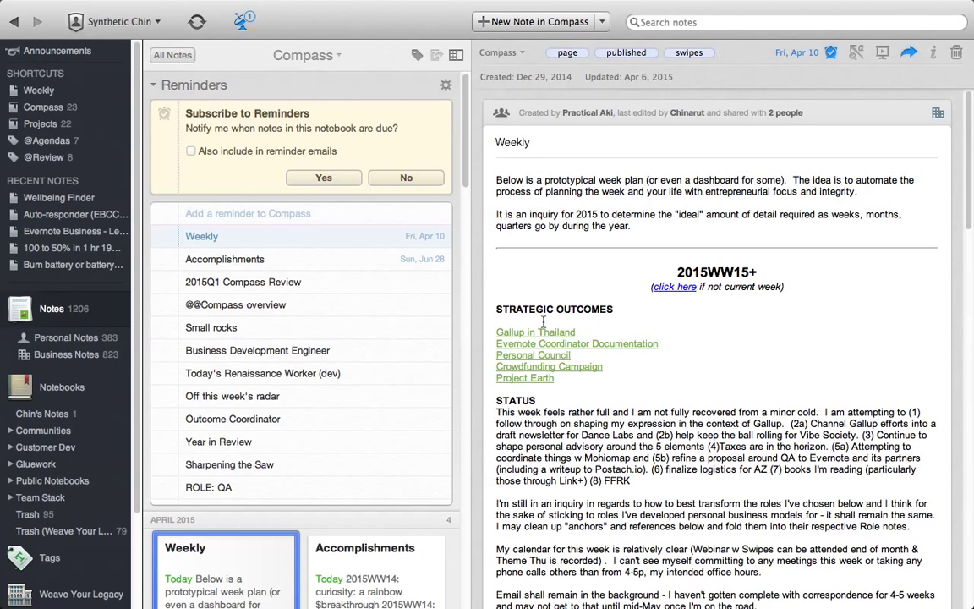
pyautogui.scroll(-3)
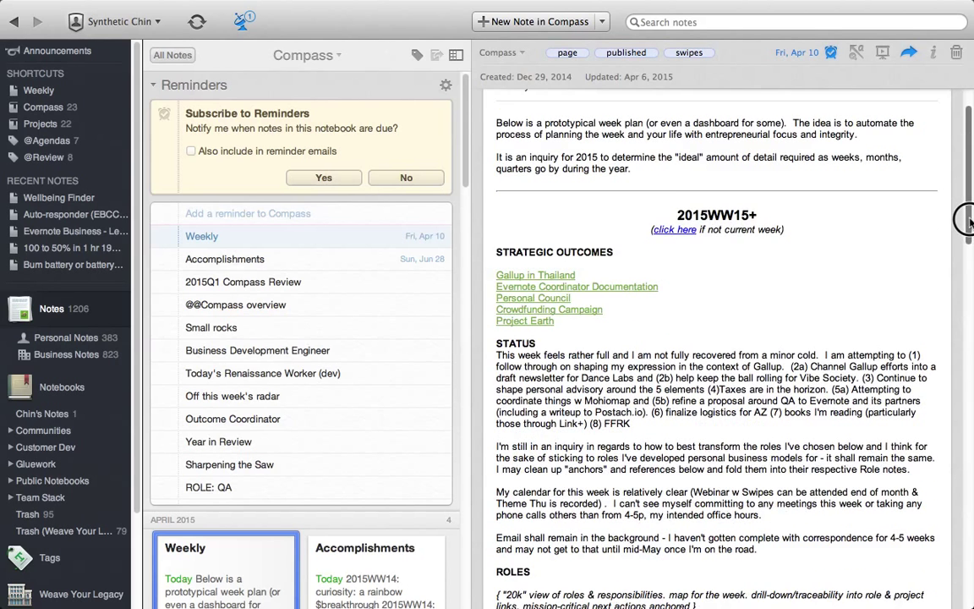
pyautogui.scroll(-3)
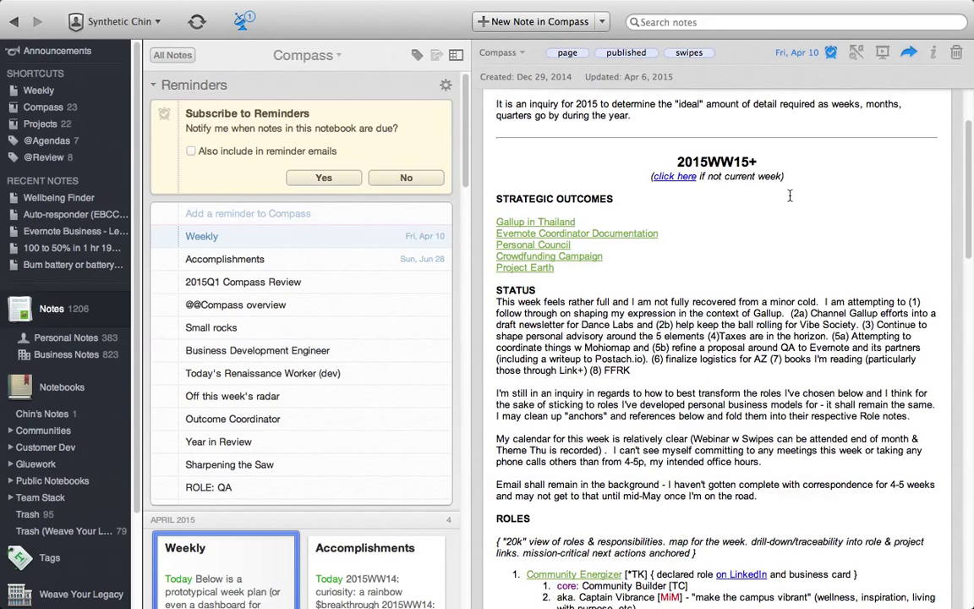
pyautogui.moveTo(817, 269)
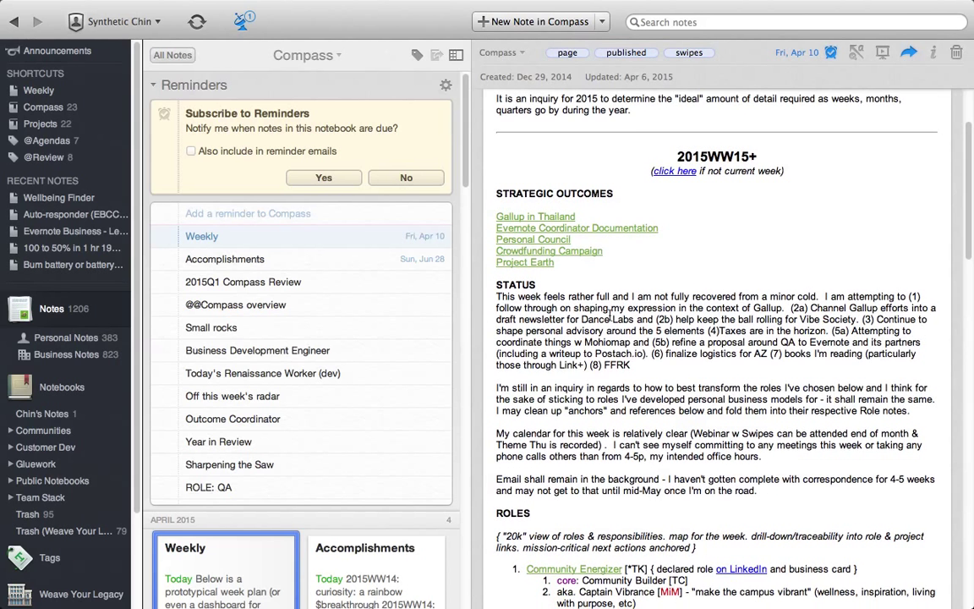
pyautogui.scroll(-3)
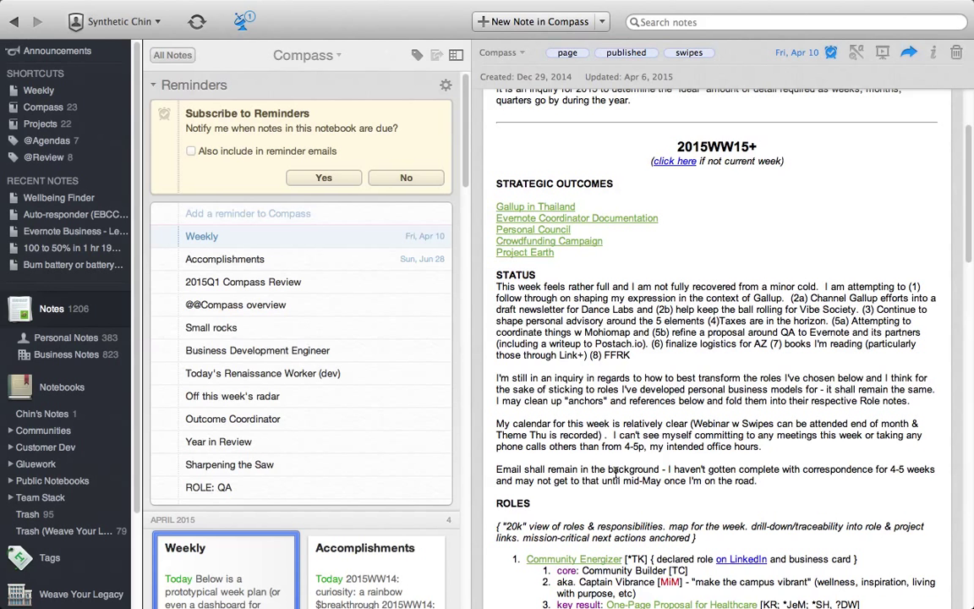
pyautogui.scroll(-3)
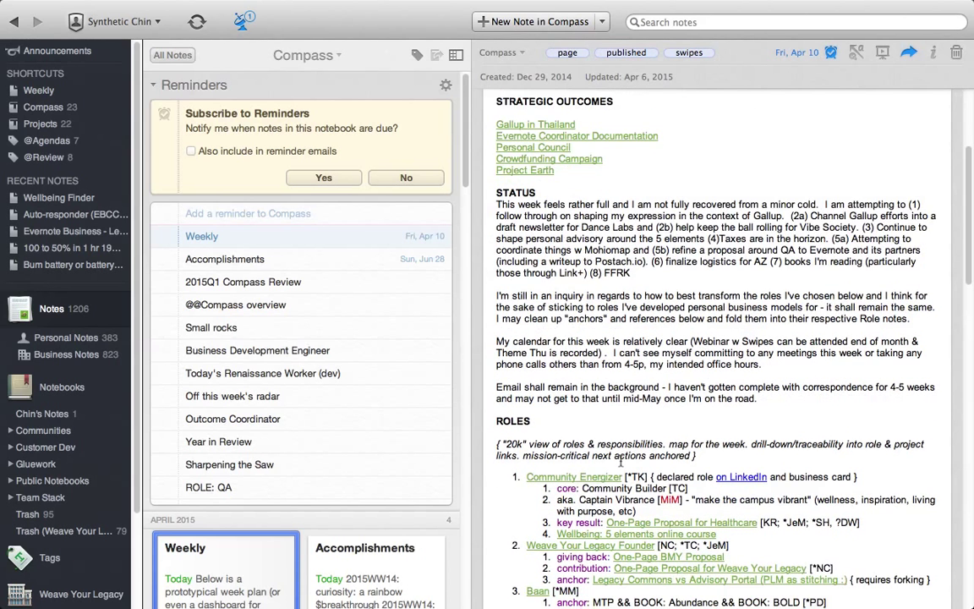
pyautogui.scroll(-3)
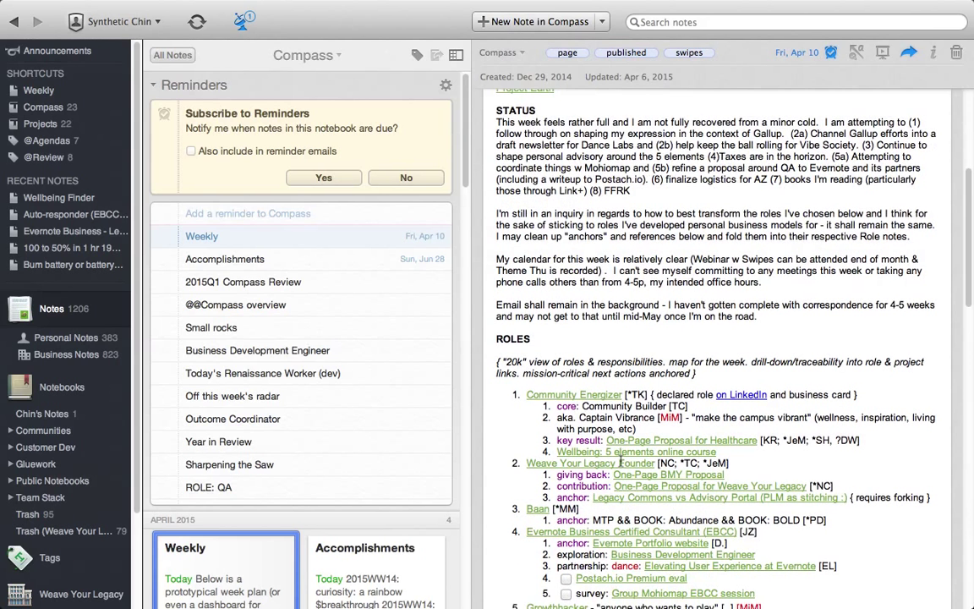
pyautogui.scroll(-3)
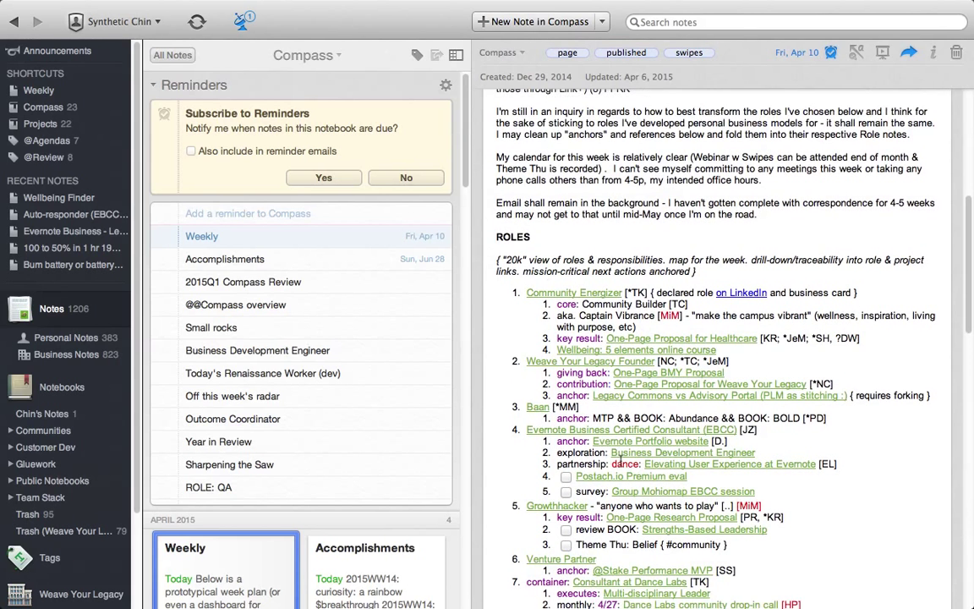
pyautogui.scroll(-3)
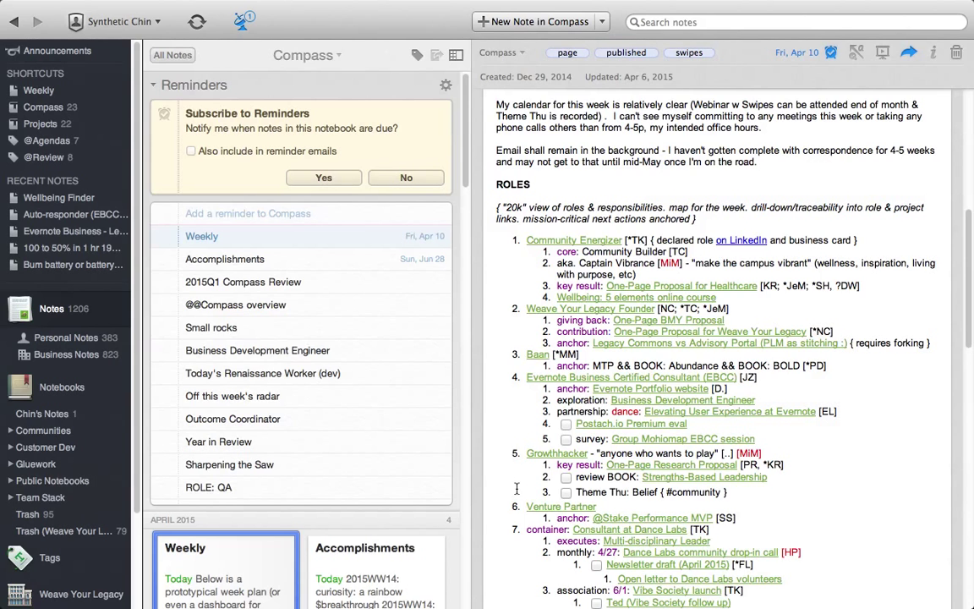
pyautogui.moveTo(606, 388)
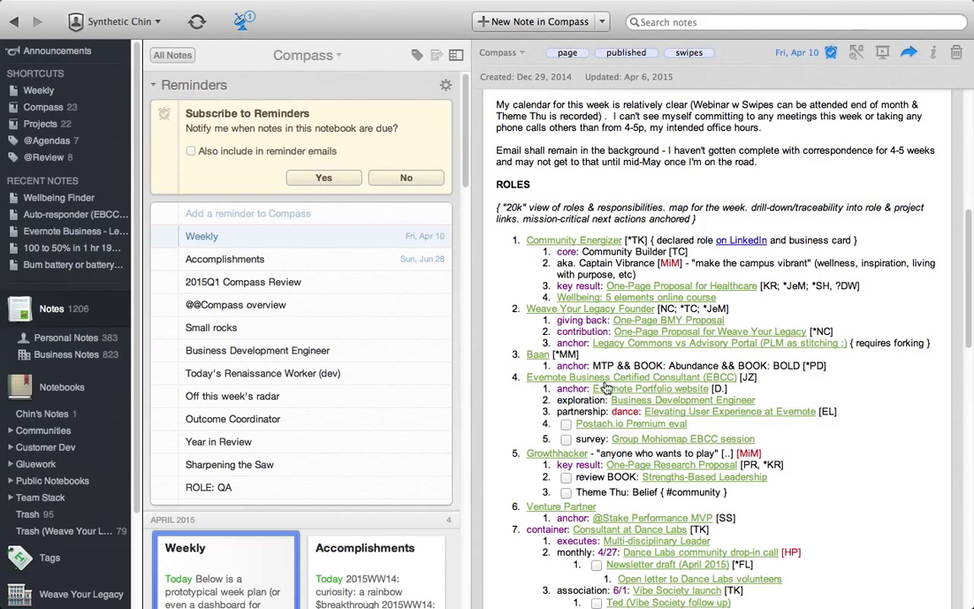
pyautogui.moveTo(622, 462)
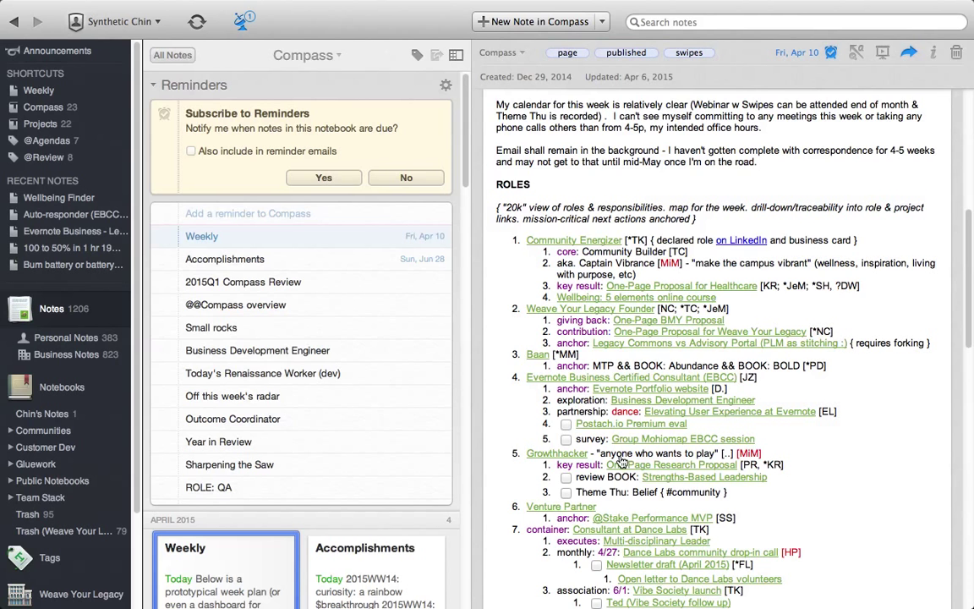
pyautogui.moveTo(633, 498)
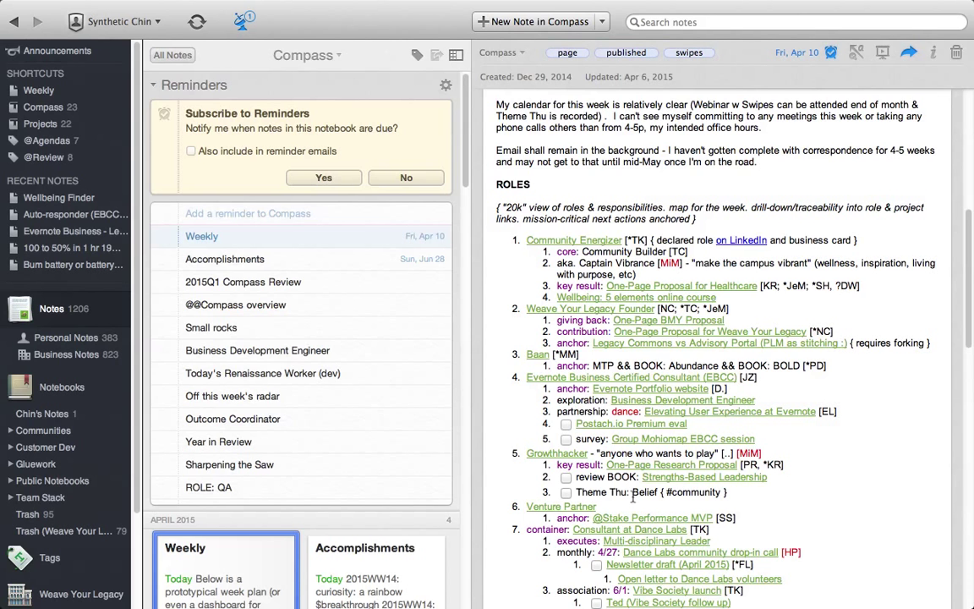
pyautogui.scroll(-3)
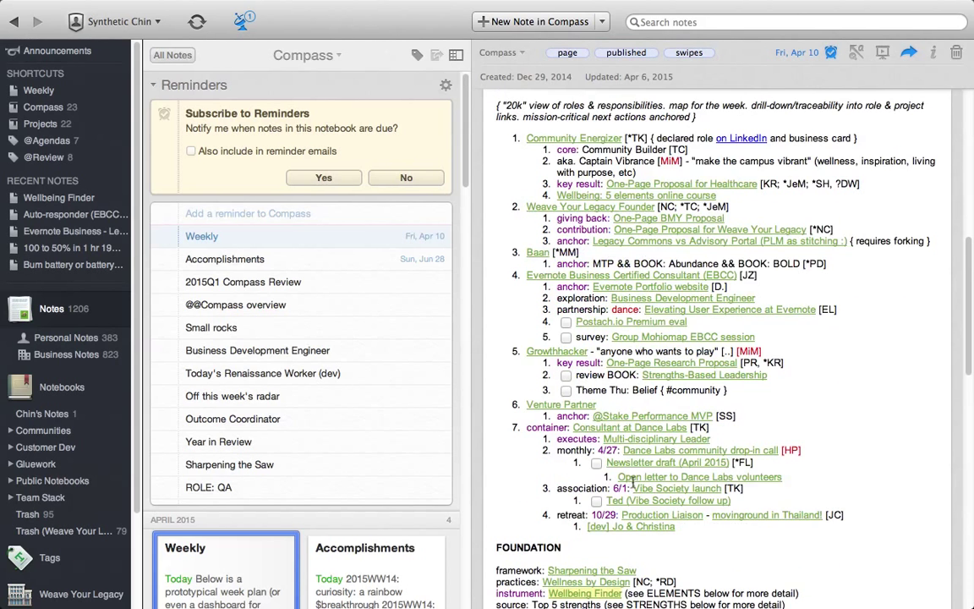
pyautogui.scroll(-3)
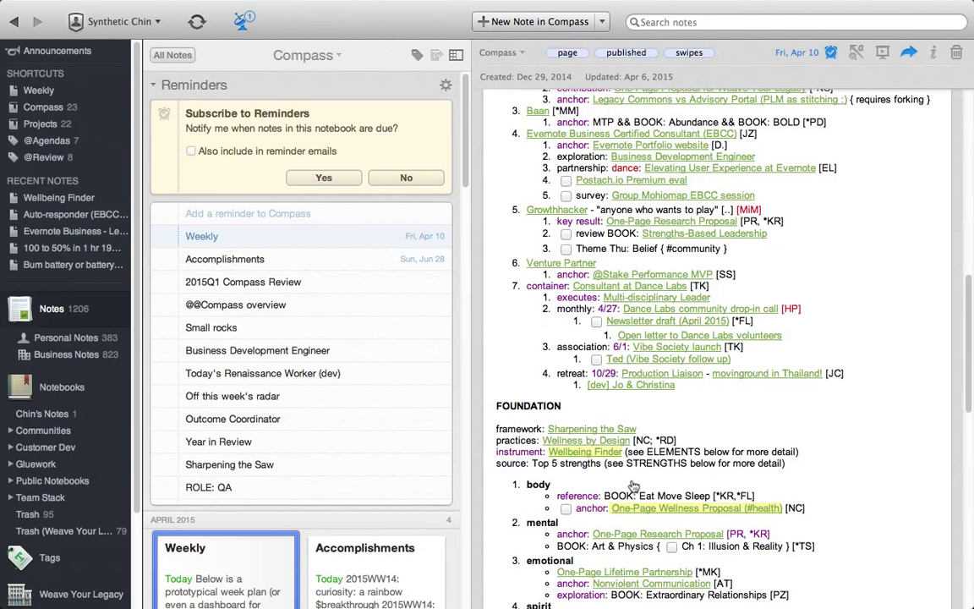
pyautogui.scroll(-3)
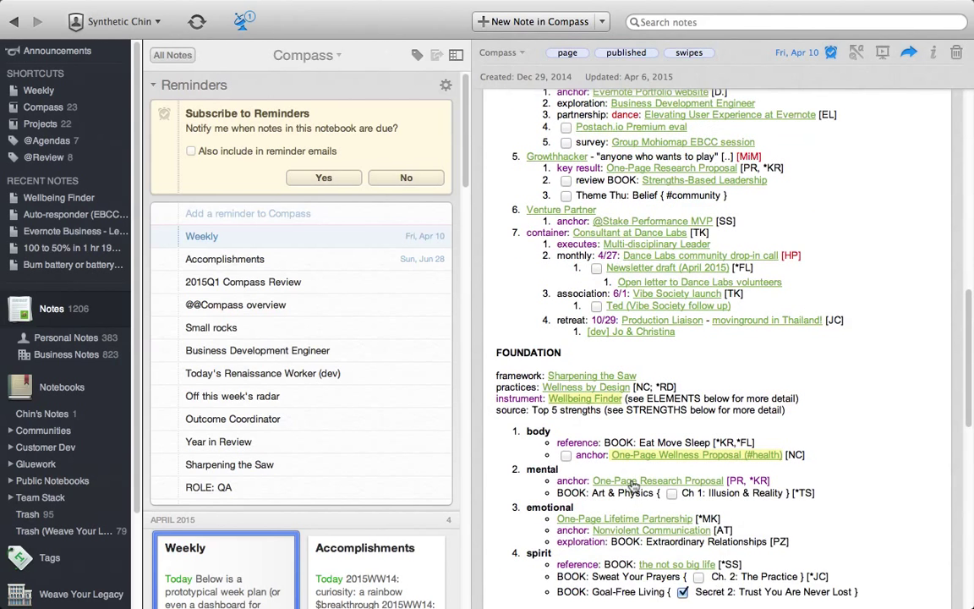
pyautogui.scroll(-3)
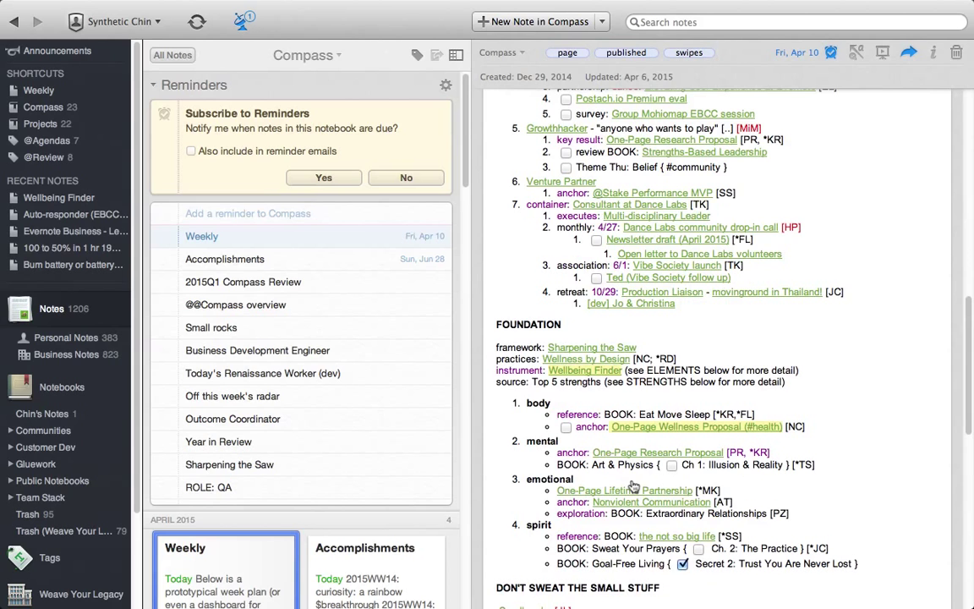
pyautogui.moveTo(583, 354)
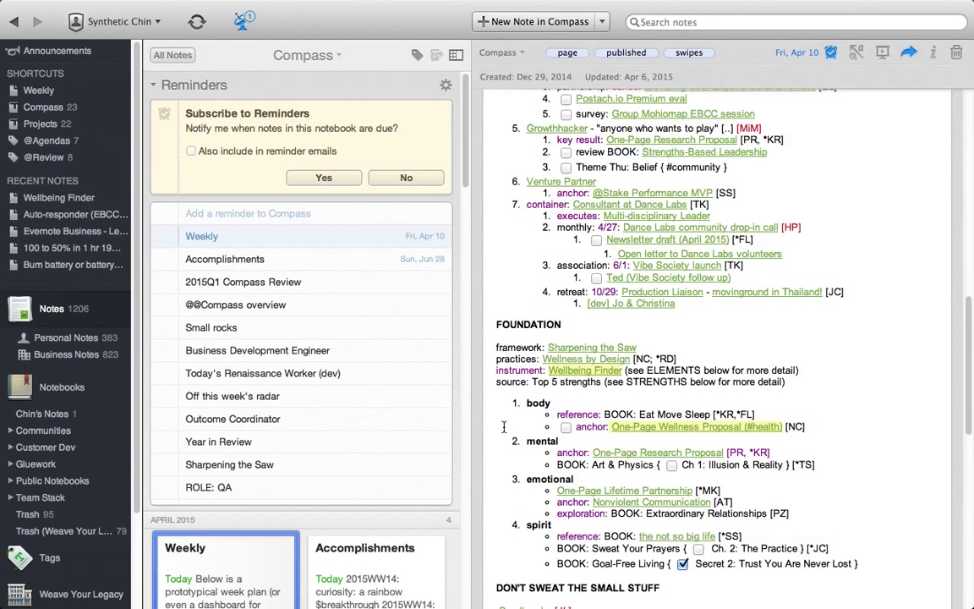
pyautogui.moveTo(534, 437)
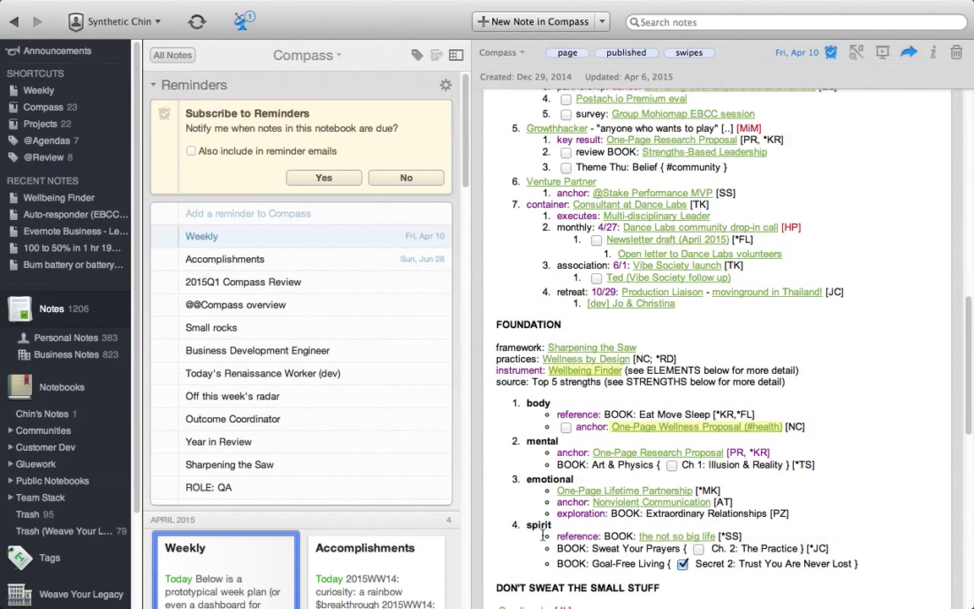
pyautogui.moveTo(735, 350)
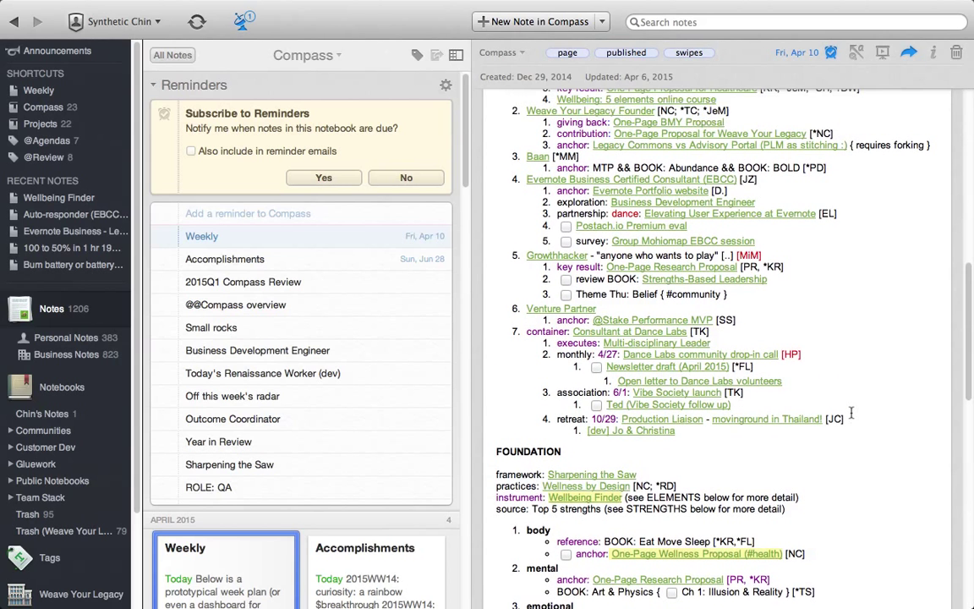
pyautogui.scroll(-3)
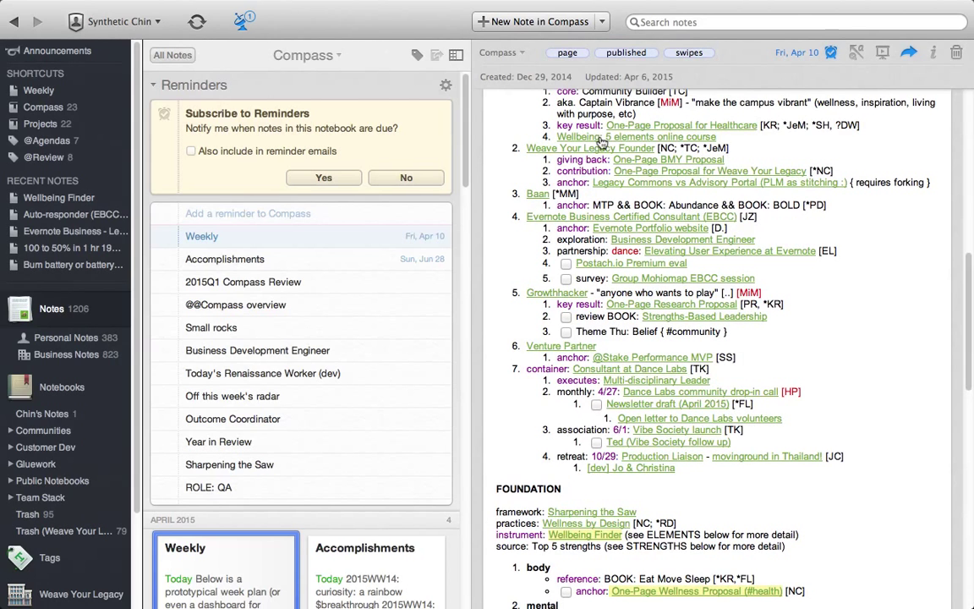
pyautogui.click(41, 123)
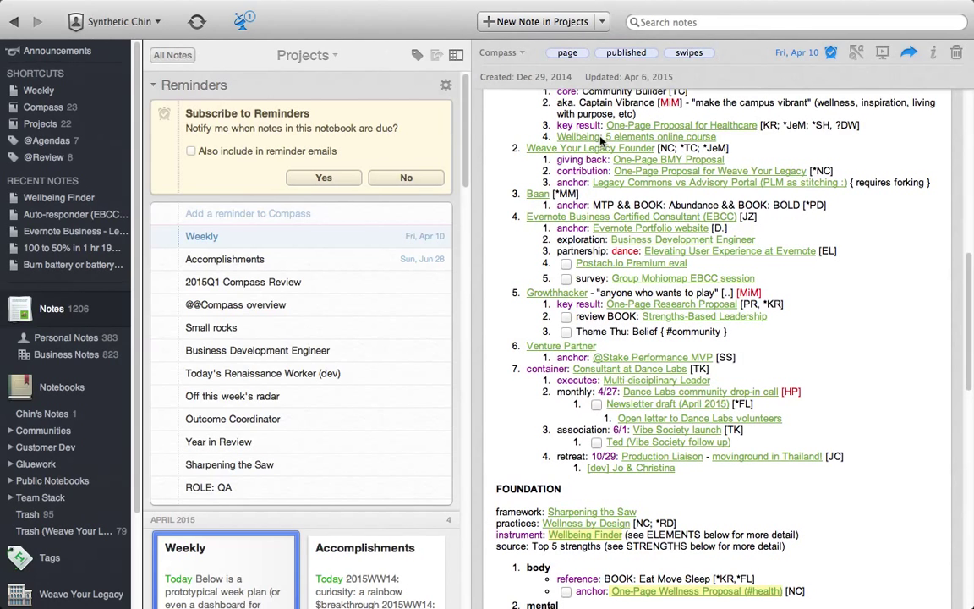
# - Show the Wellbeing: 5 elements course note's goals and required reading
pyautogui.click(636, 135)
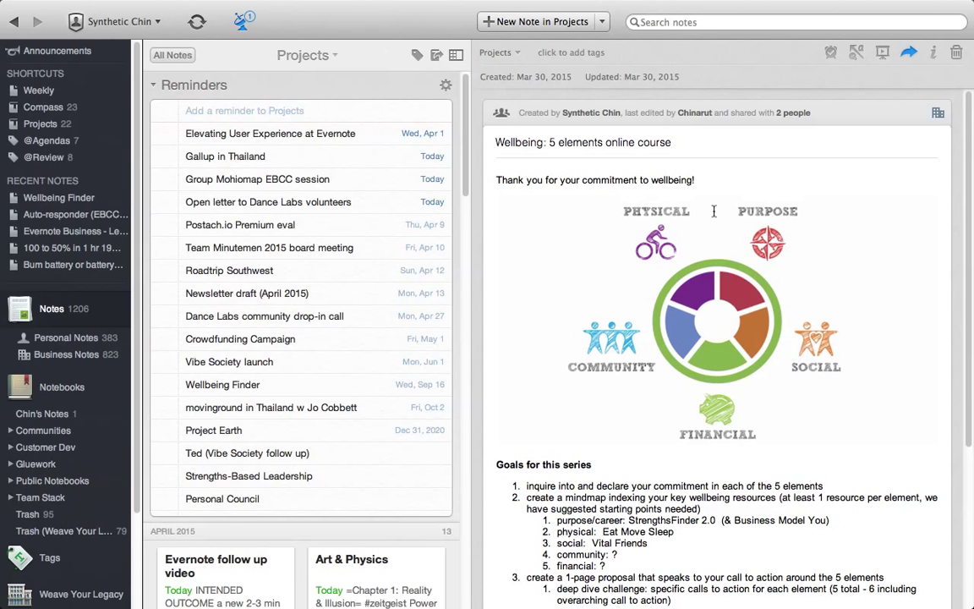
pyautogui.moveTo(781, 274)
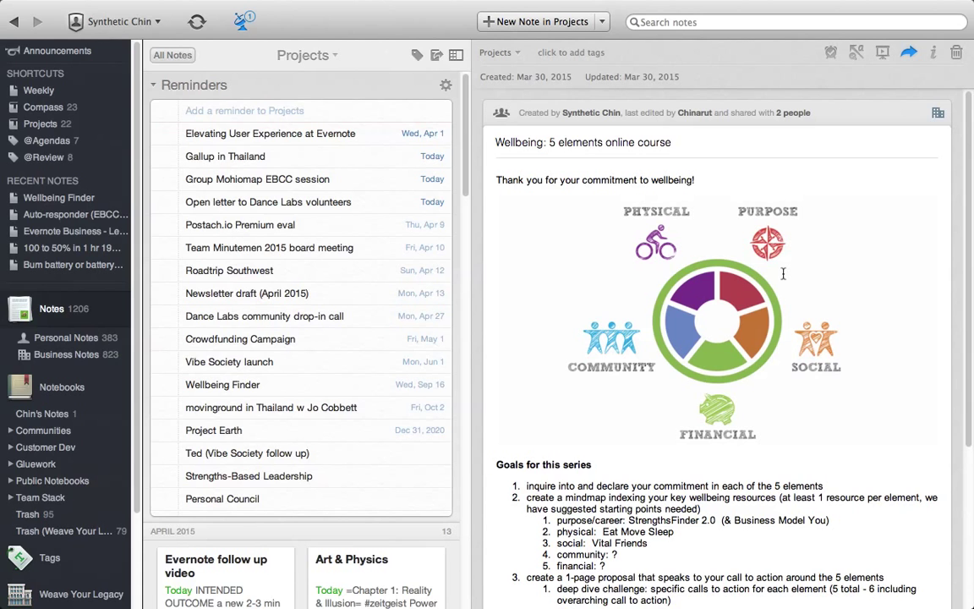
pyautogui.moveTo(795, 281)
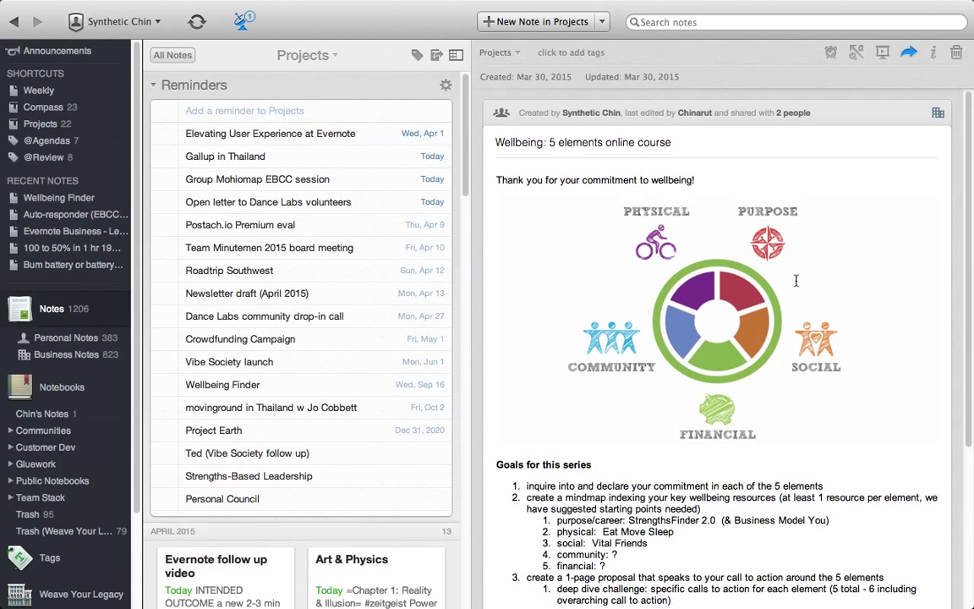
pyautogui.scroll(-3)
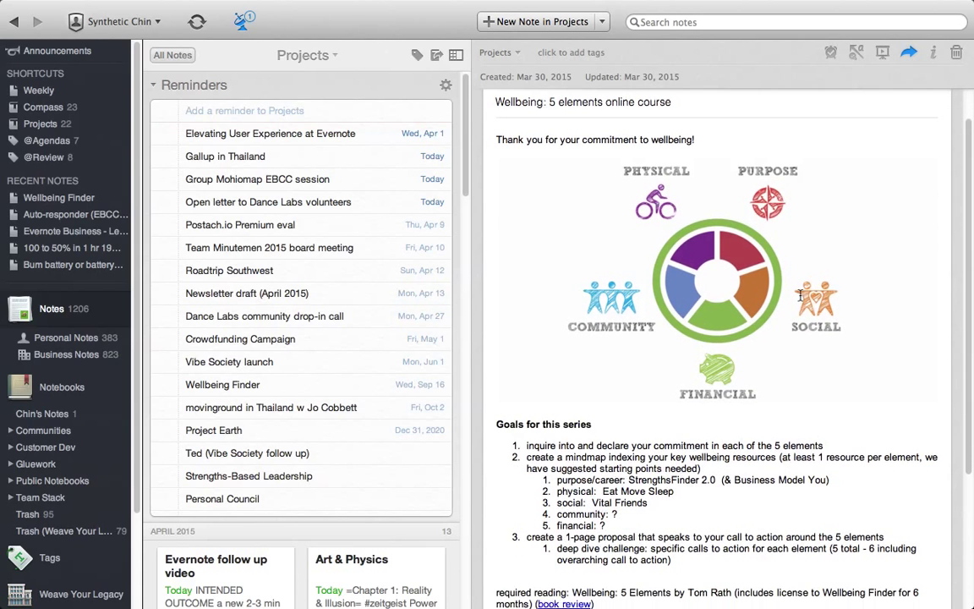
pyautogui.scroll(-3)
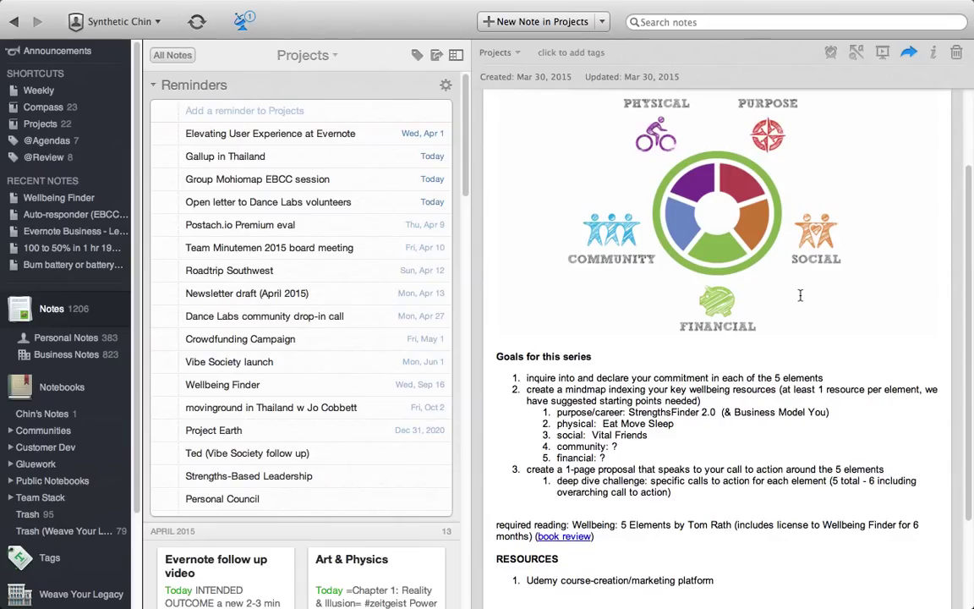
pyautogui.click(164, 179)
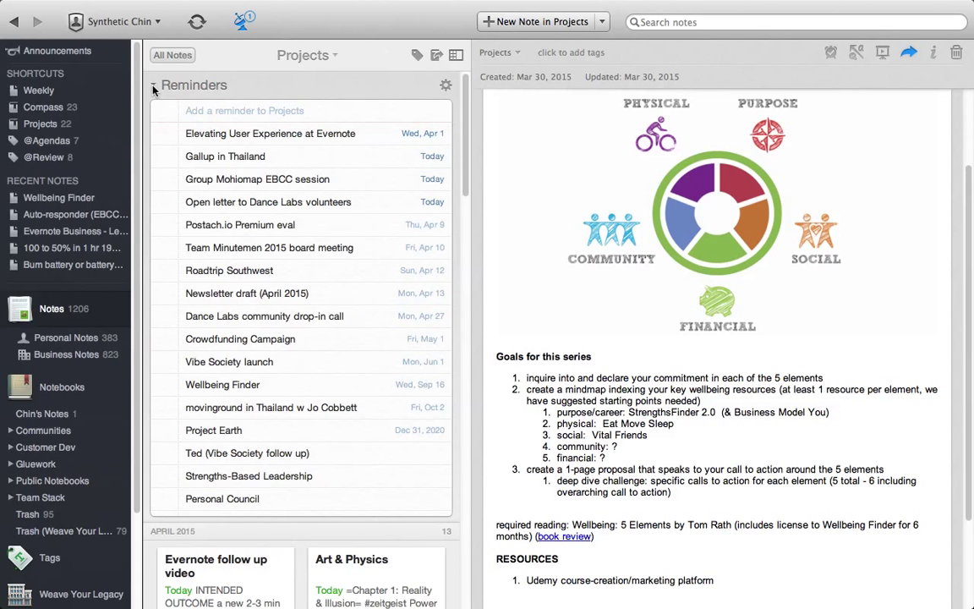
pyautogui.click(166, 223)
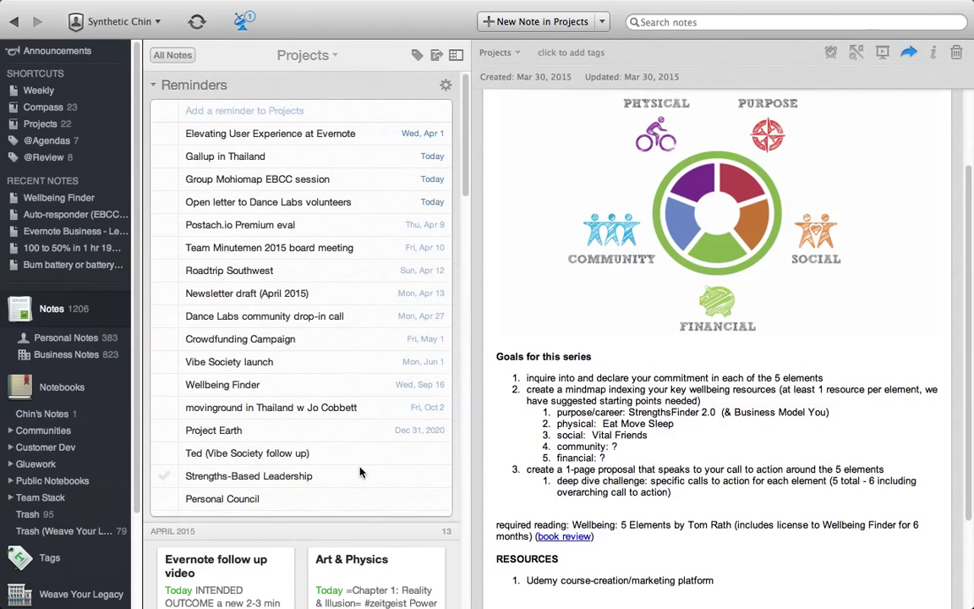
pyautogui.moveTo(372, 456)
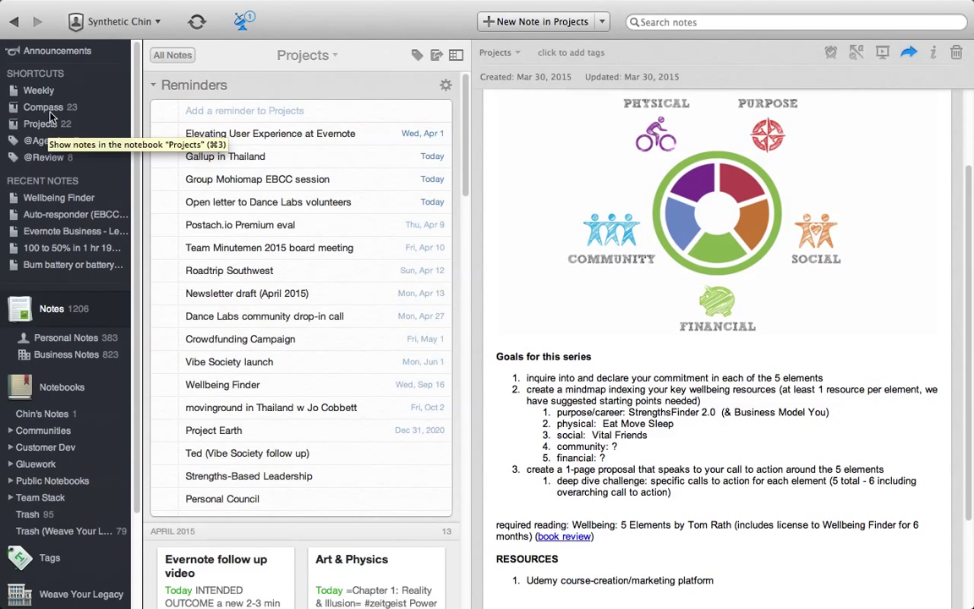
pyautogui.click(44, 107)
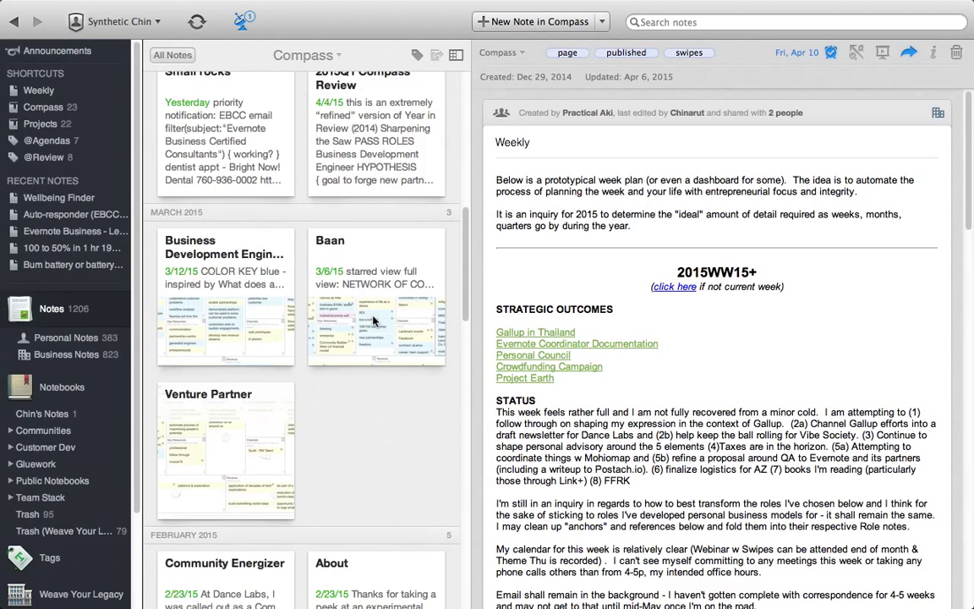
pyautogui.scroll(-3)
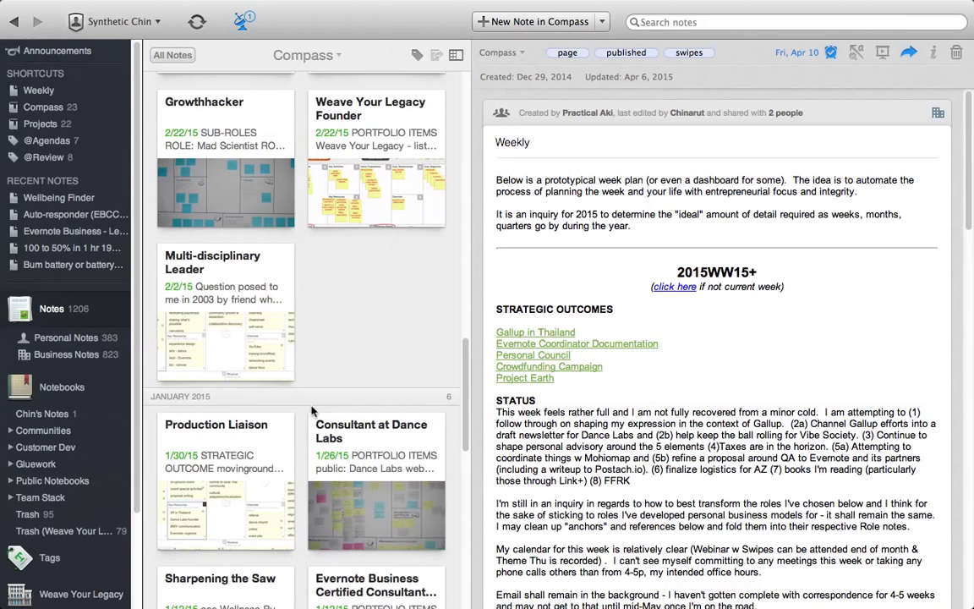
pyautogui.scroll(-3)
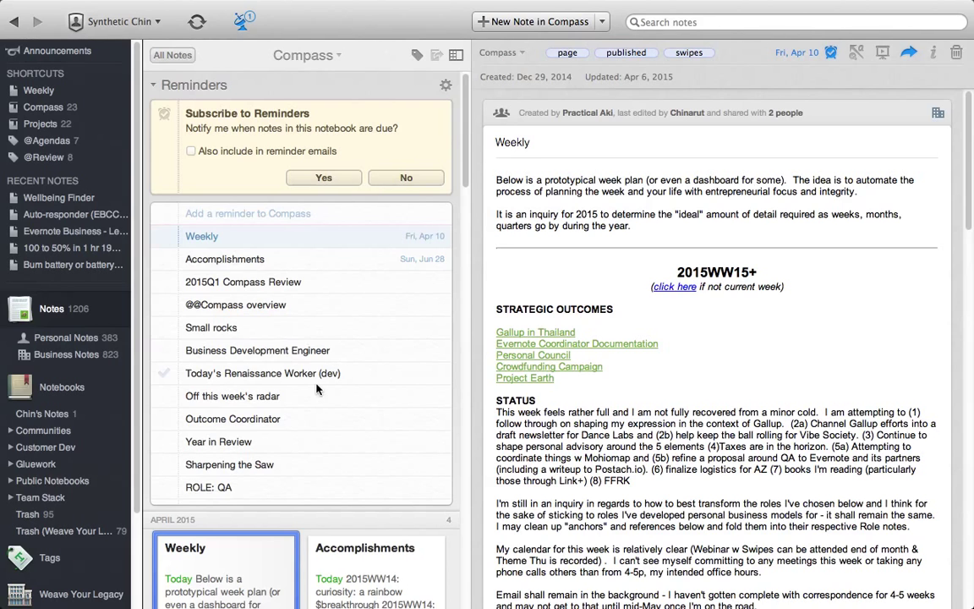
pyautogui.moveTo(262, 373)
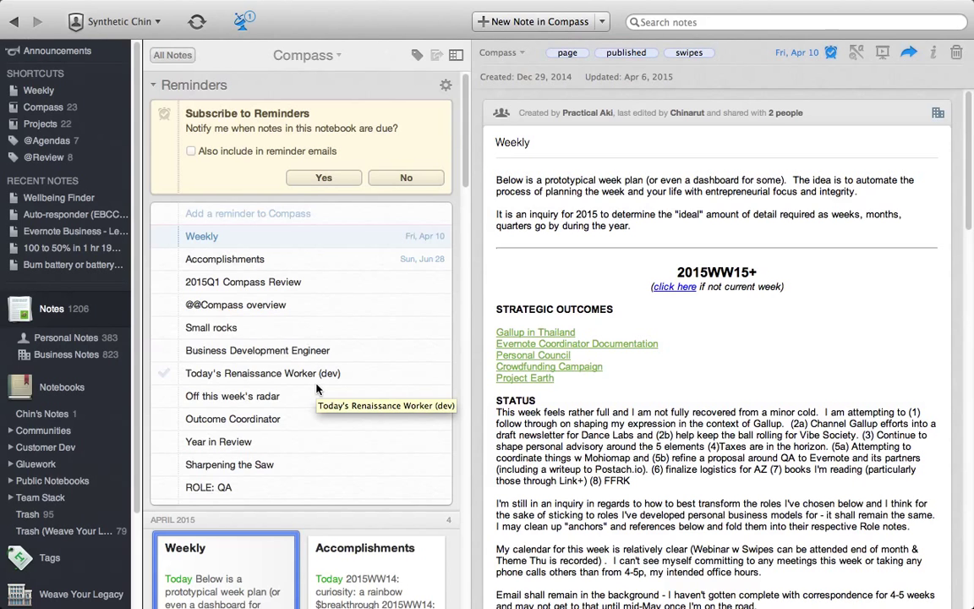
pyautogui.moveTo(328, 389)
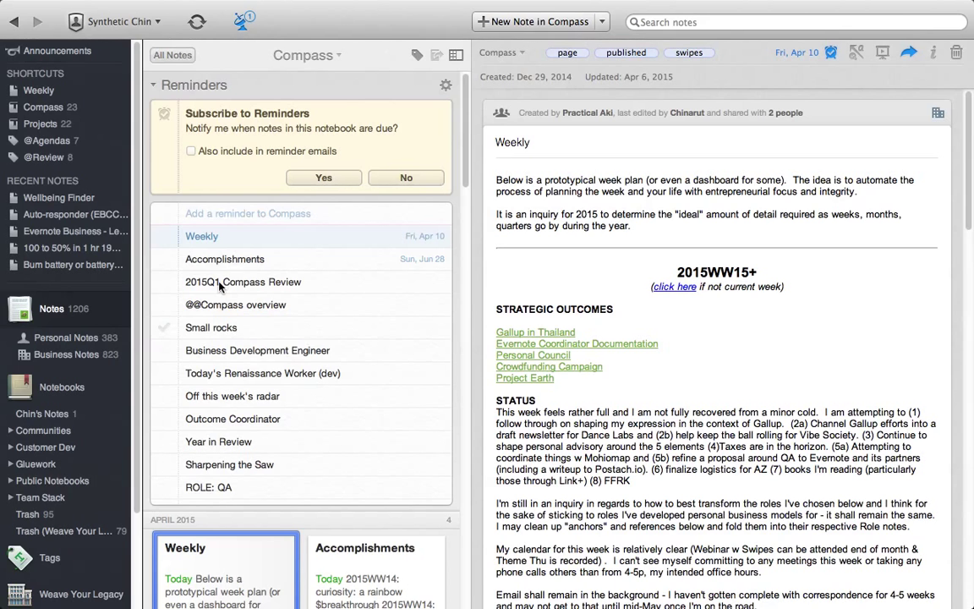
# - From the Projects note list, show the Team Minutemen 2015 board meeting note with its domain renewal task and mindmap
pyautogui.click(40, 123)
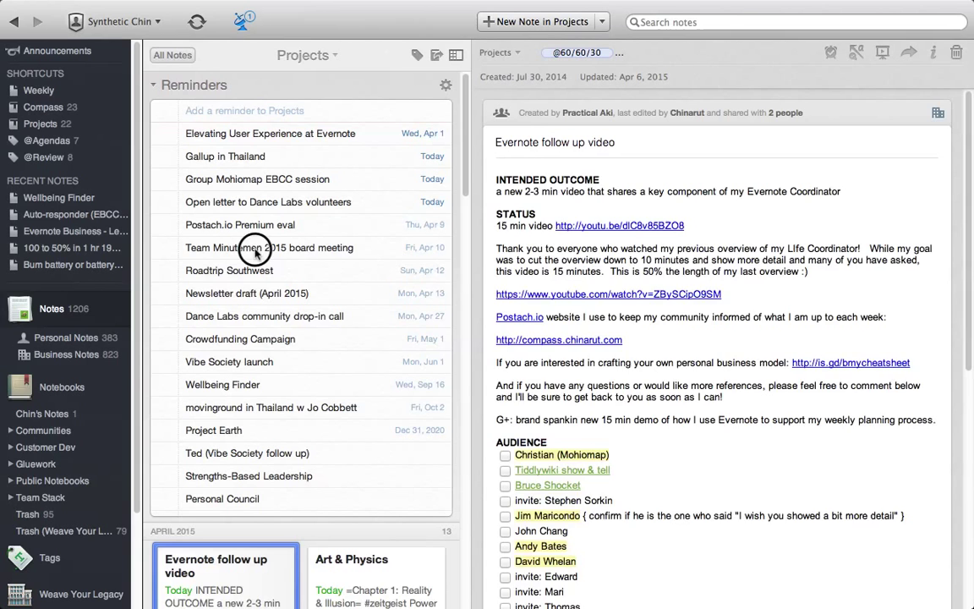
pyautogui.click(269, 247)
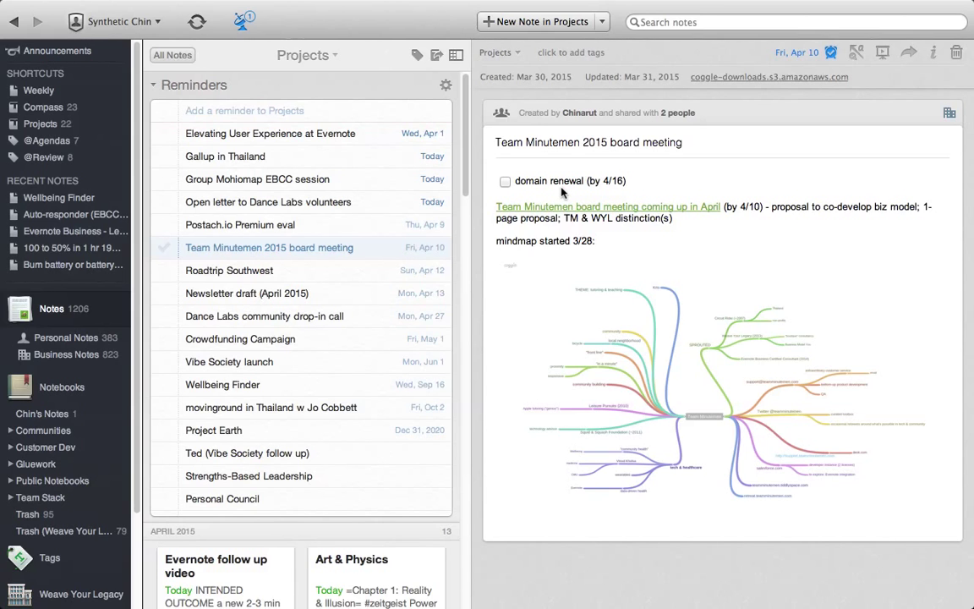
pyautogui.moveTo(526, 190)
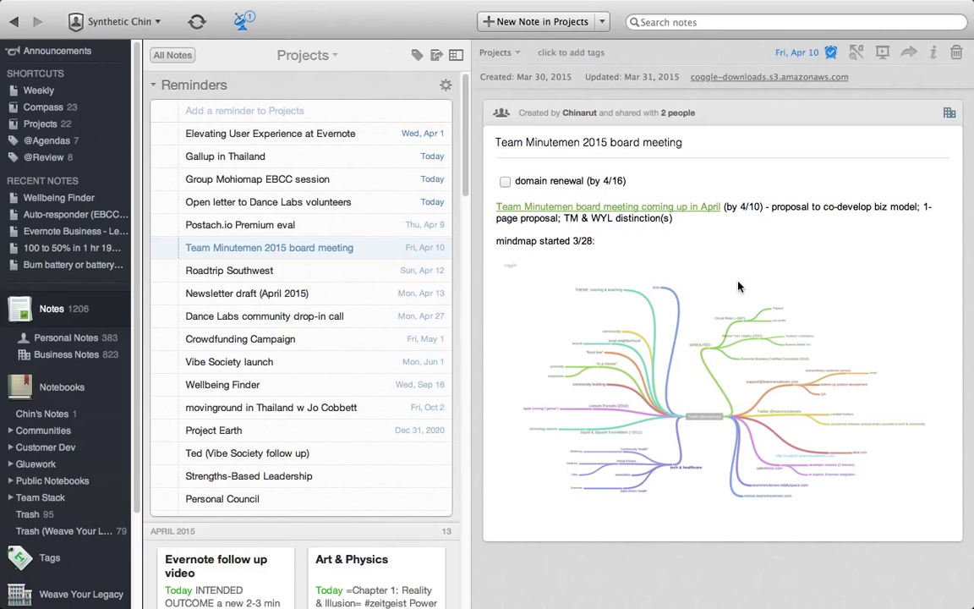
pyautogui.moveTo(754, 465)
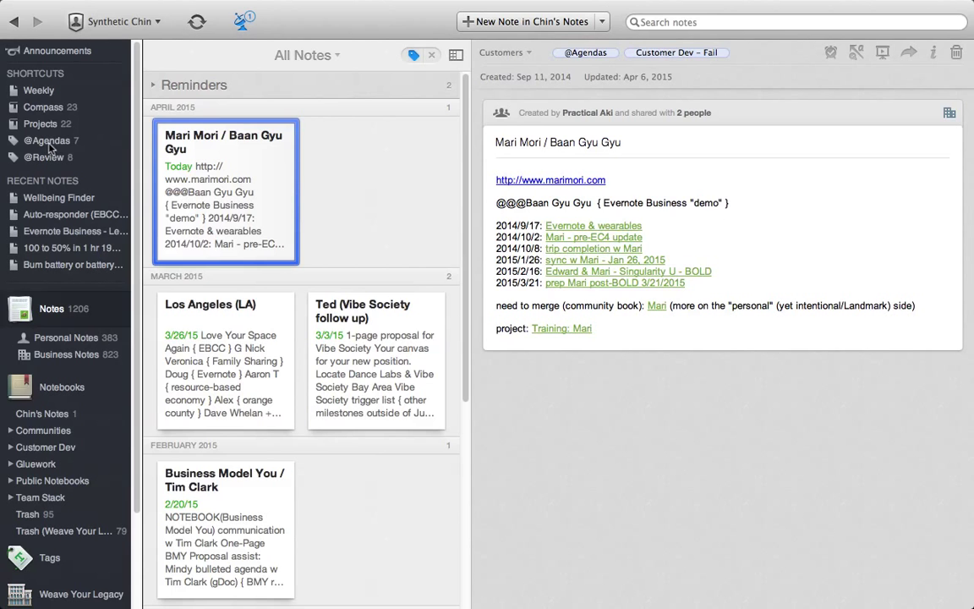
pyautogui.moveTo(49, 163)
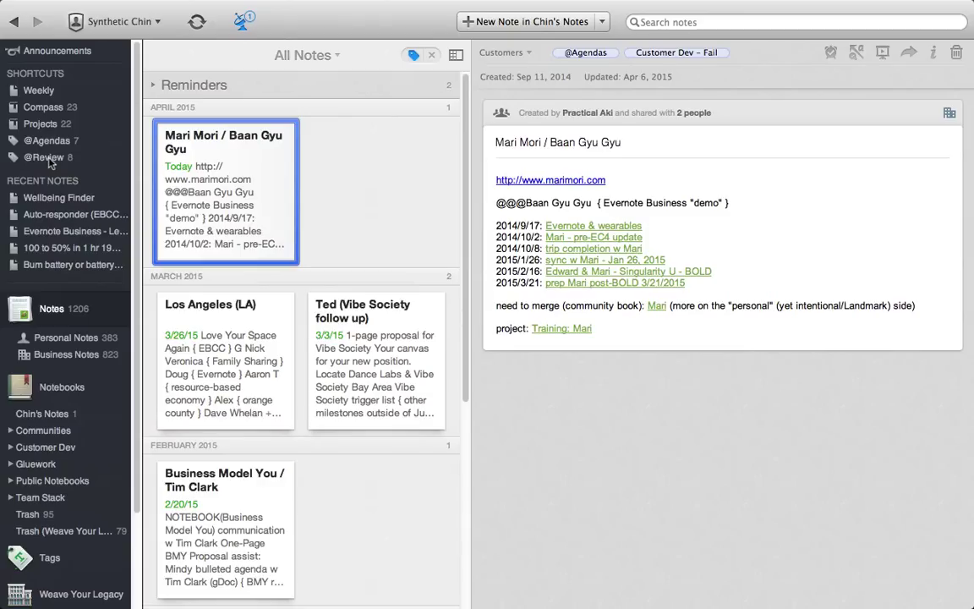
pyautogui.click(46, 157)
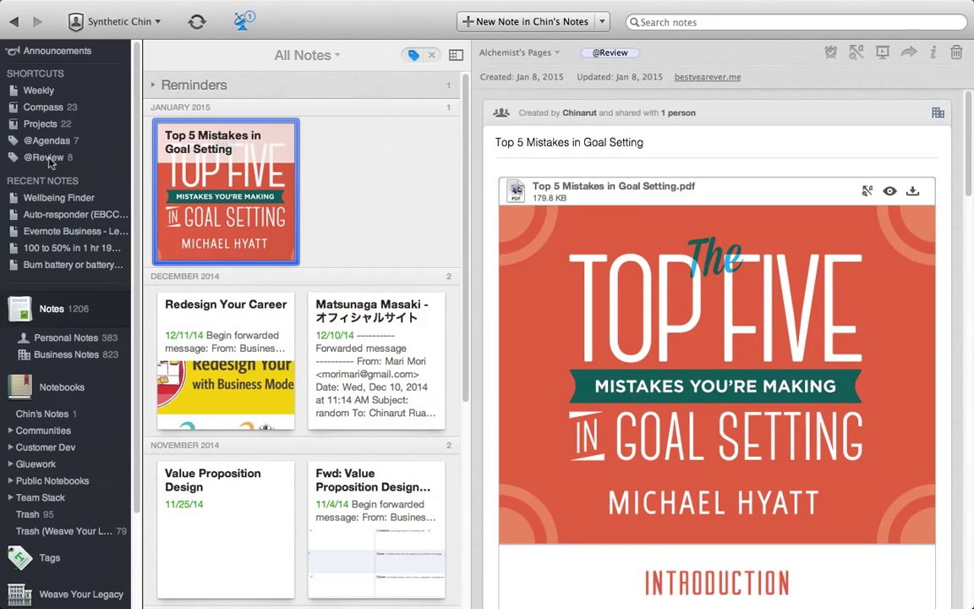
pyautogui.moveTo(178, 353)
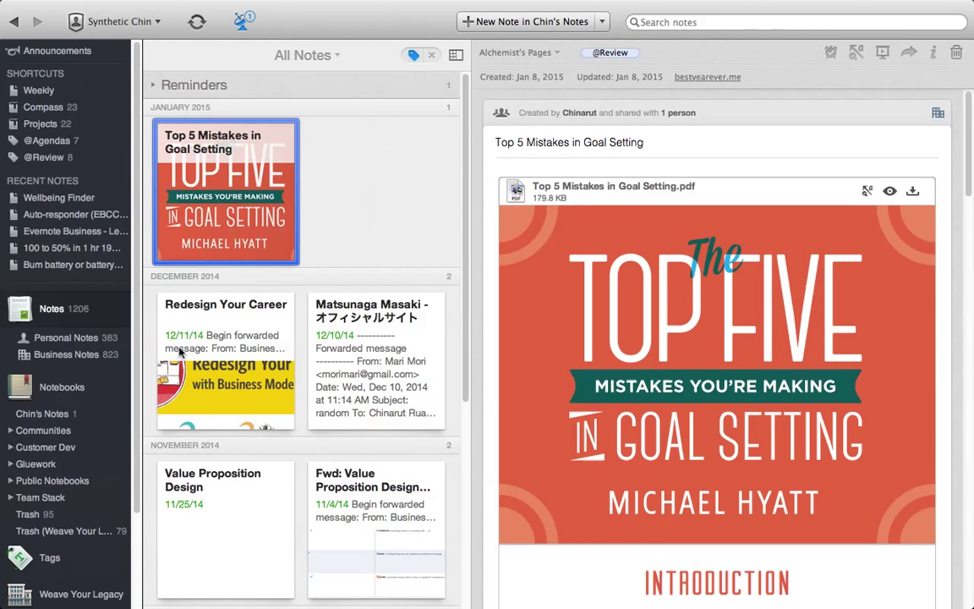
pyautogui.click(225, 362)
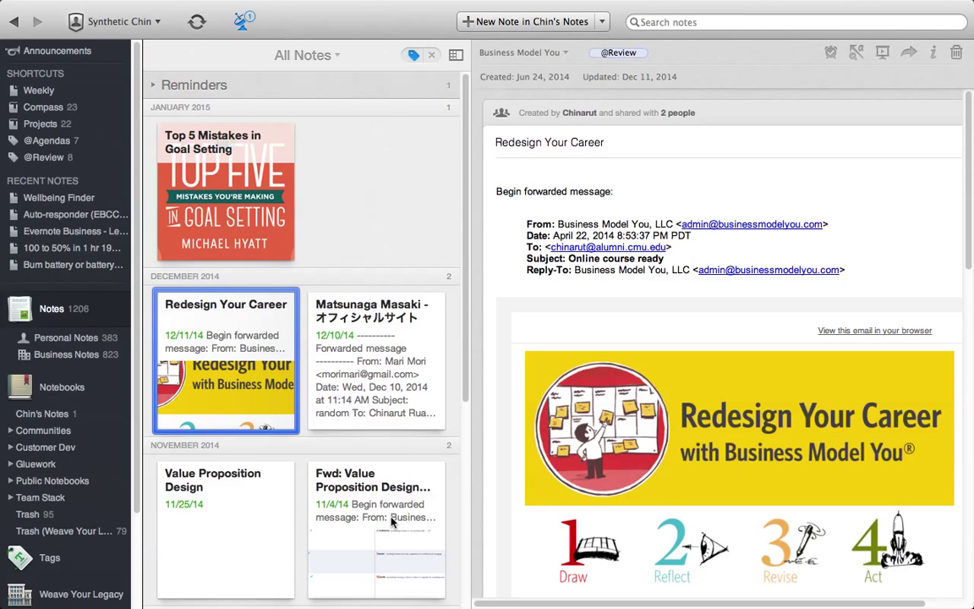
# - View the Fwd: Value Proposition Design note, then the Fast Company 'No Product? No Problem' telepathy article note
pyautogui.click(375, 528)
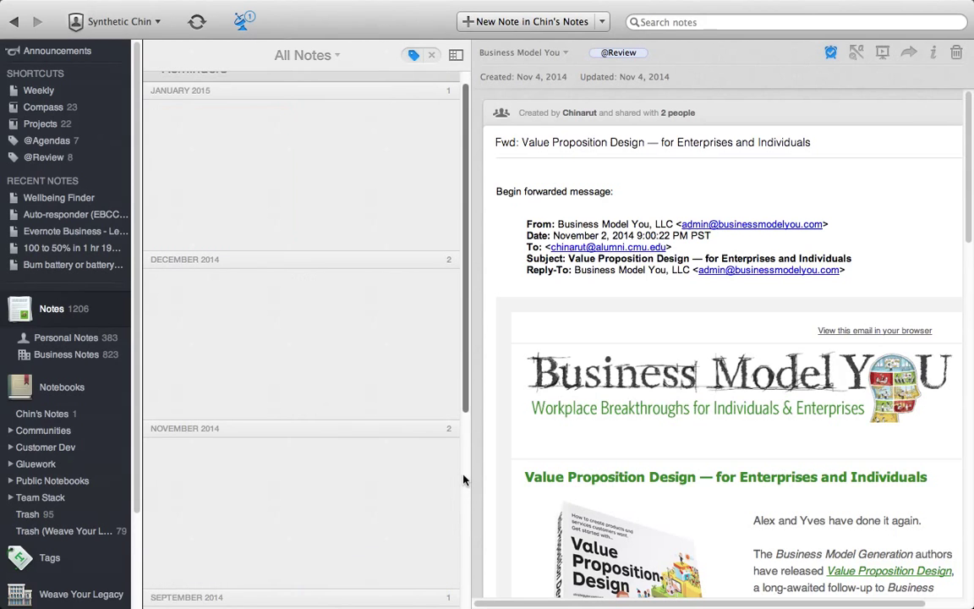
pyautogui.scroll(-3)
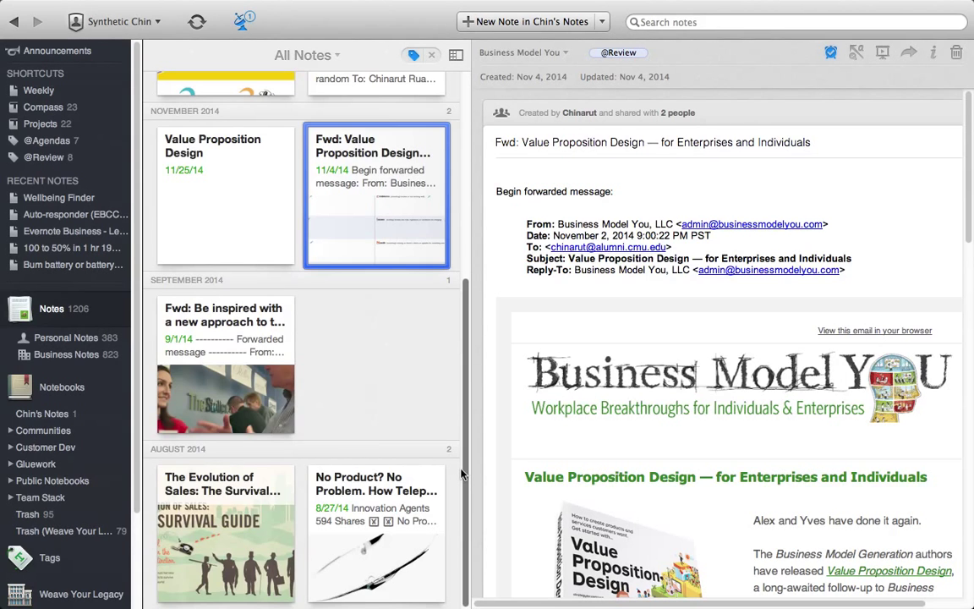
pyautogui.click(376, 533)
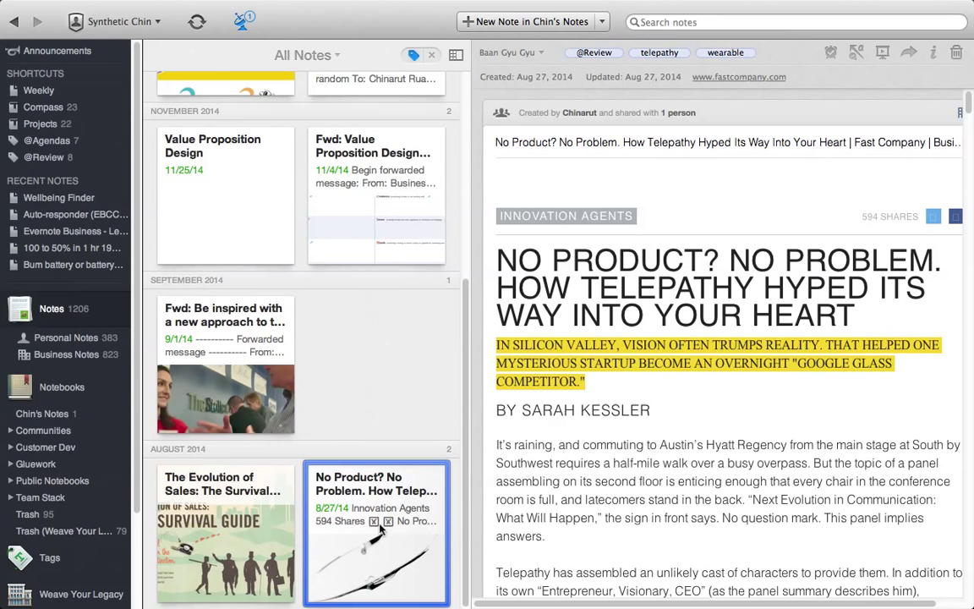
pyautogui.moveTo(464, 105)
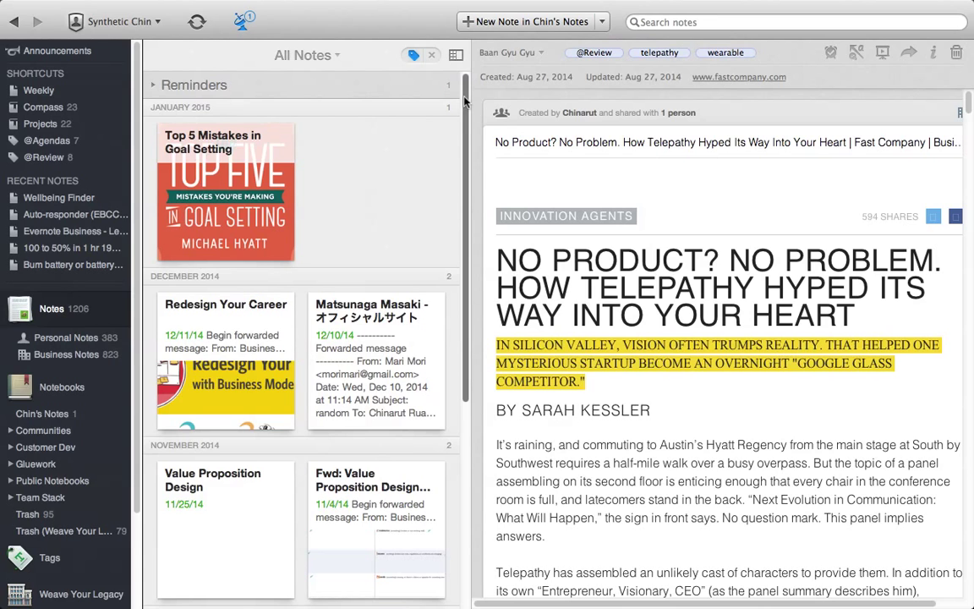
pyautogui.moveTo(313, 103)
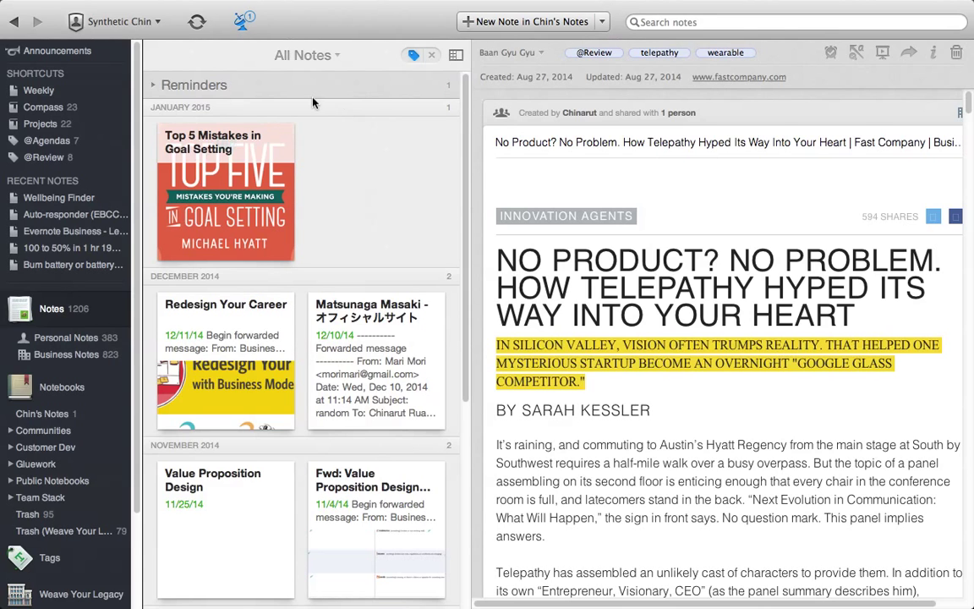
pyautogui.moveTo(281, 161)
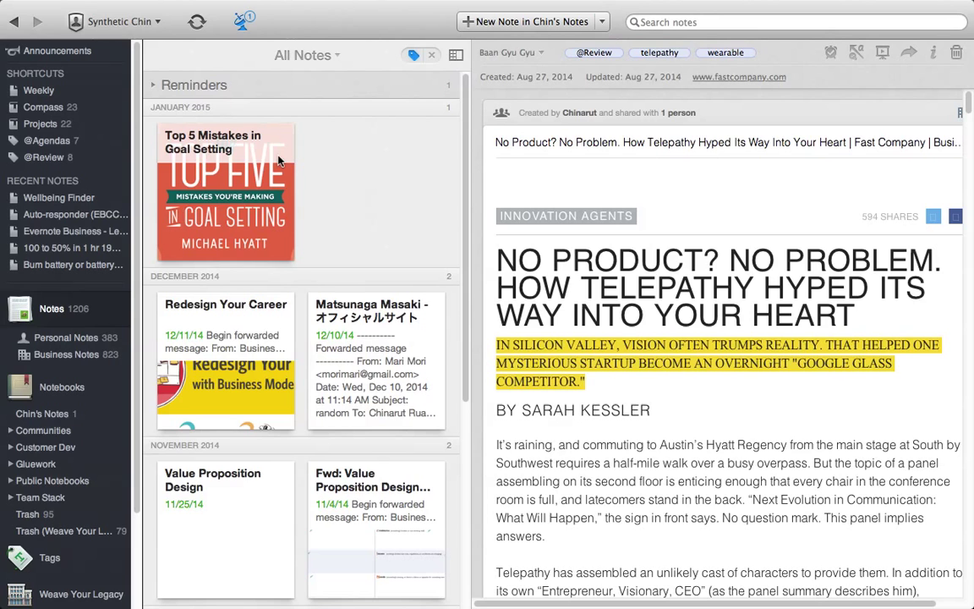
pyautogui.moveTo(278, 189)
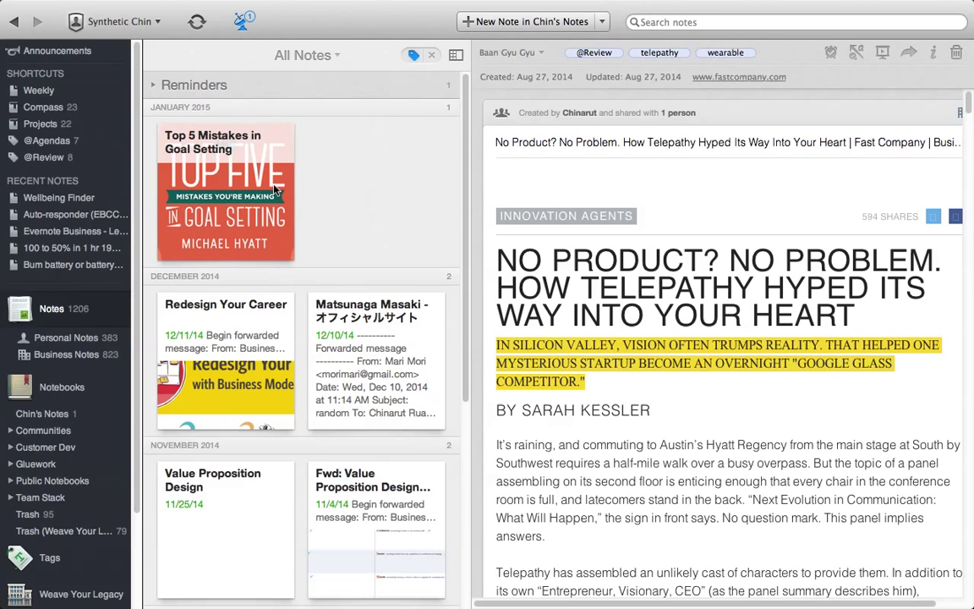
pyautogui.moveTo(47, 88)
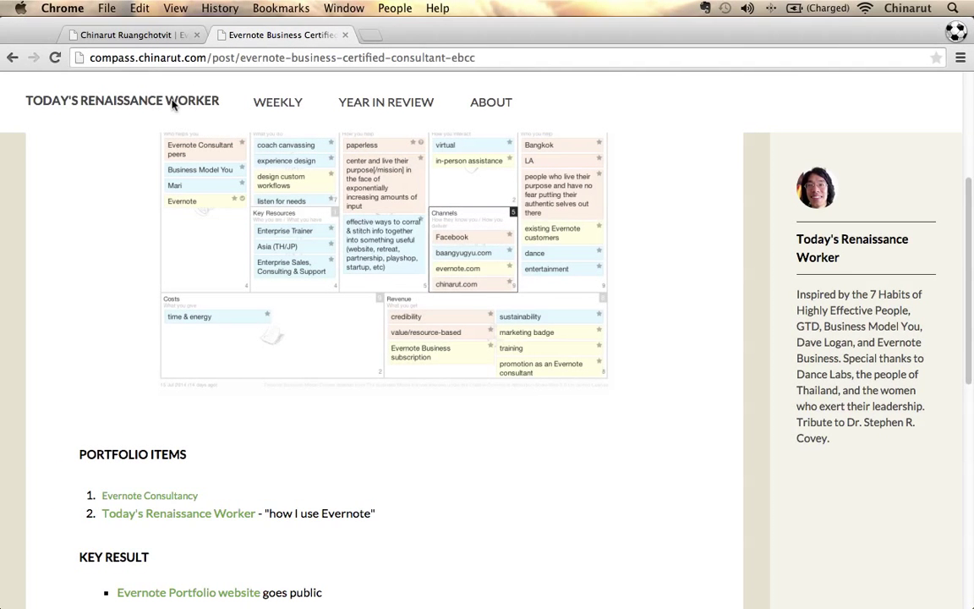
# - Return to the Today's Renaissance Worker home page and look over its role cards
pyautogui.click(122, 102)
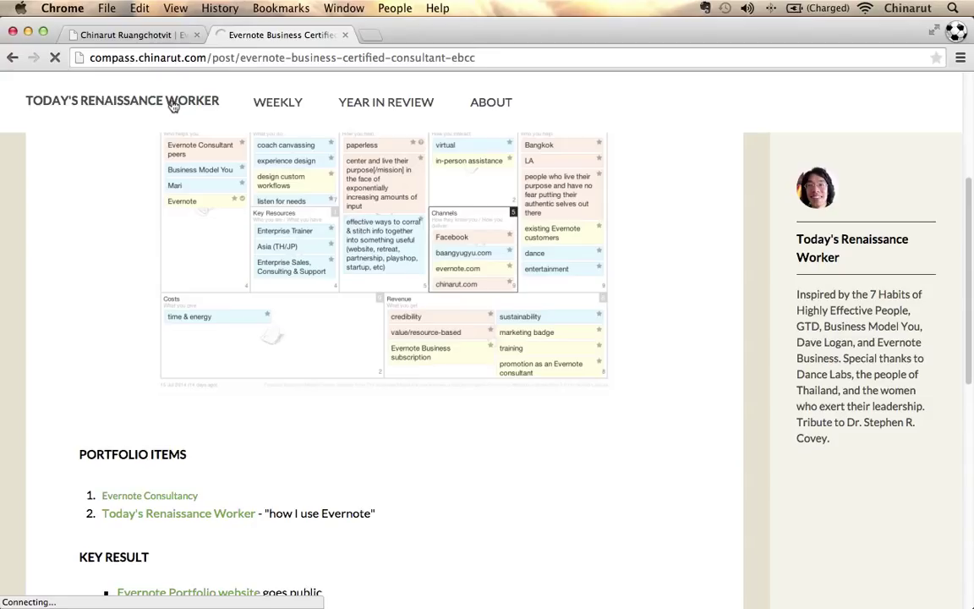
pyautogui.click(122, 102)
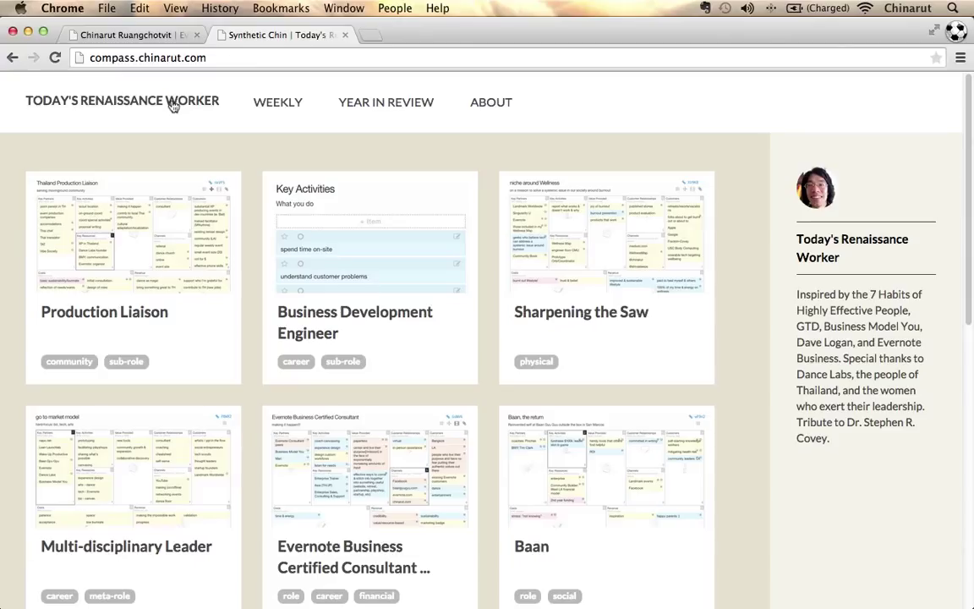
pyautogui.moveTo(379, 317)
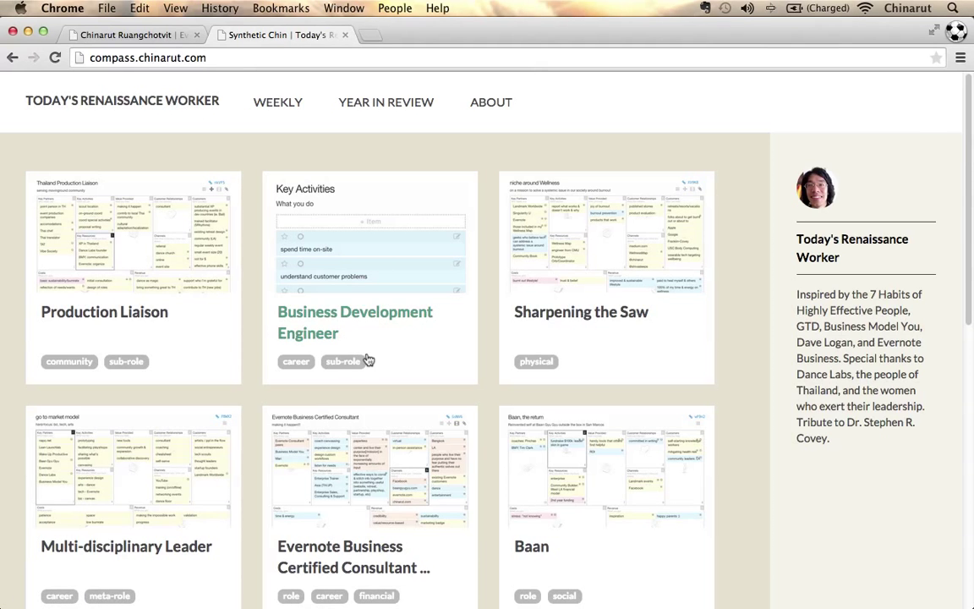
pyautogui.scroll(-3)
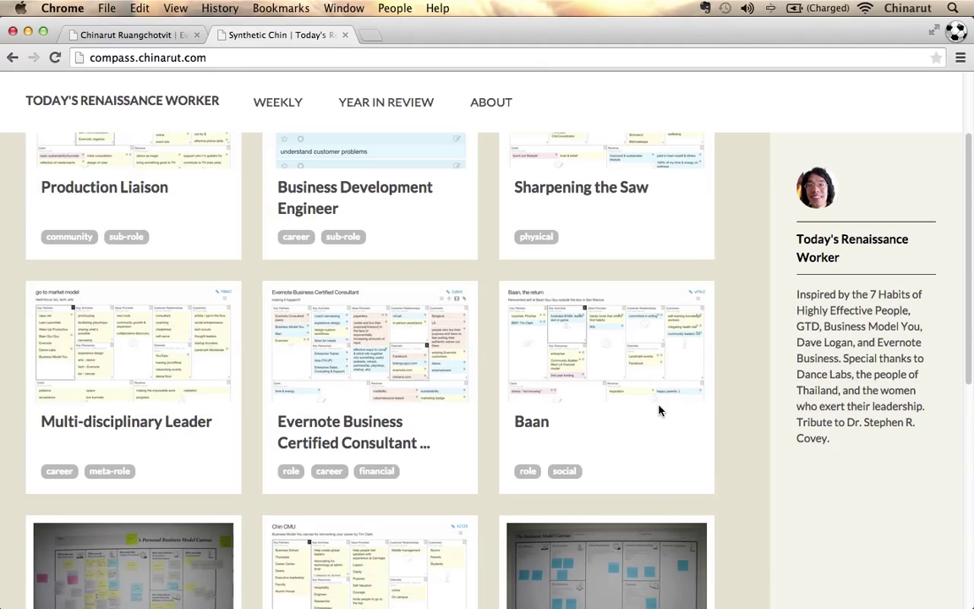
pyautogui.scroll(3)
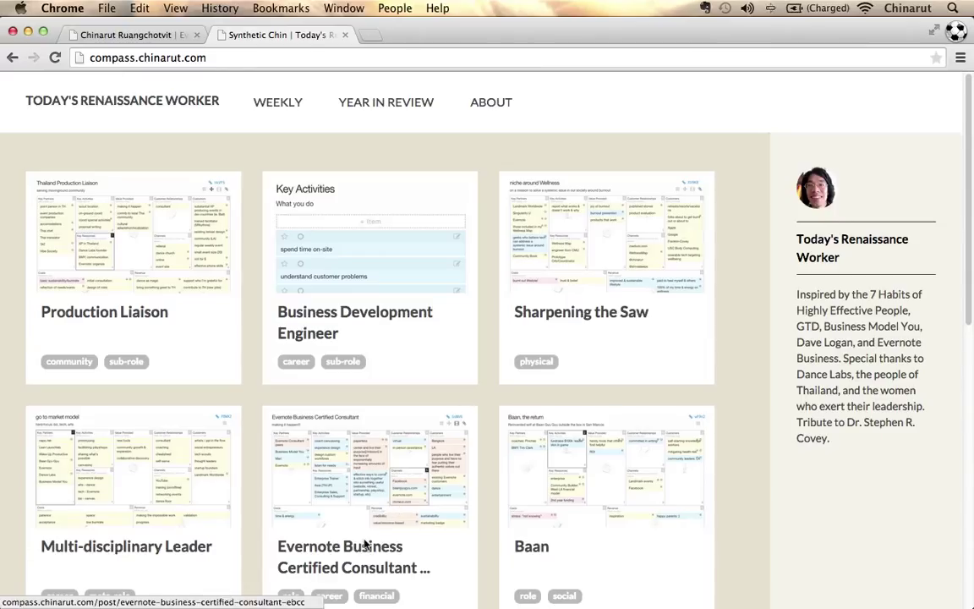
# - Choose the Evernote Business Certified Consultant card to reopen that post
pyautogui.click(369, 545)
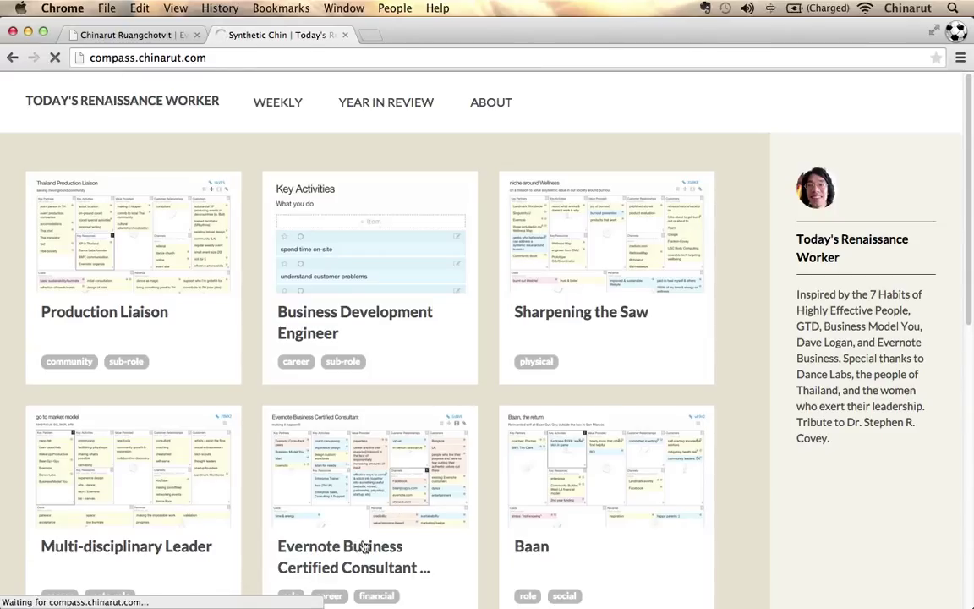
pyautogui.click(354, 556)
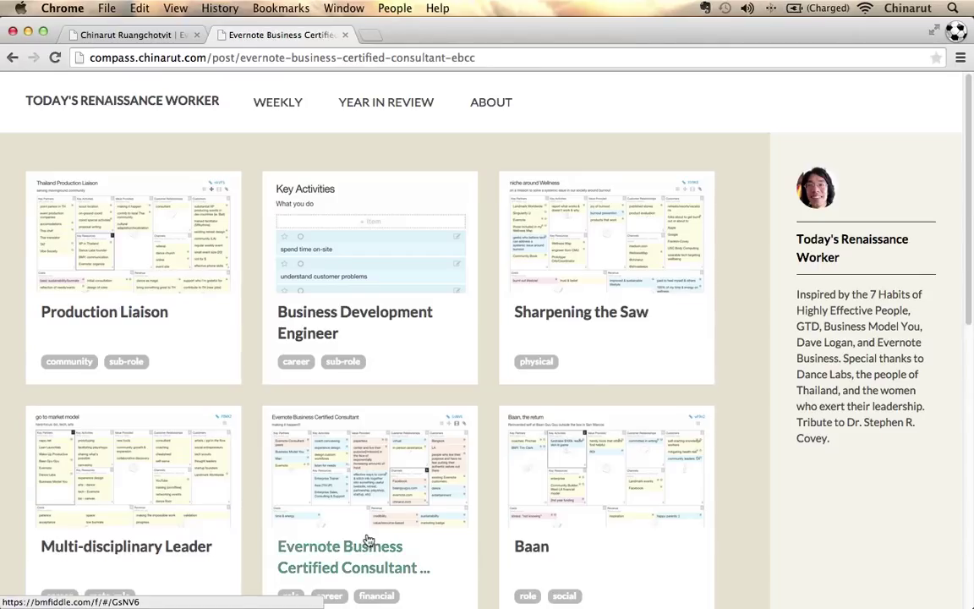
# - Scroll the reopened EBCC post past its canvas to the Portfolio Items, Key Result and Outcomes sections
pyautogui.click(352, 545)
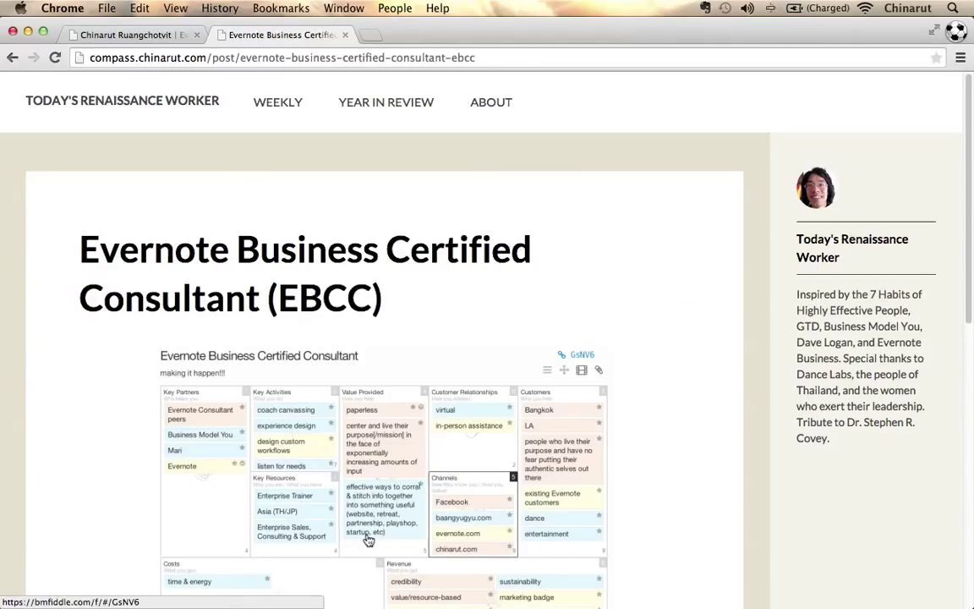
pyautogui.moveTo(426, 527)
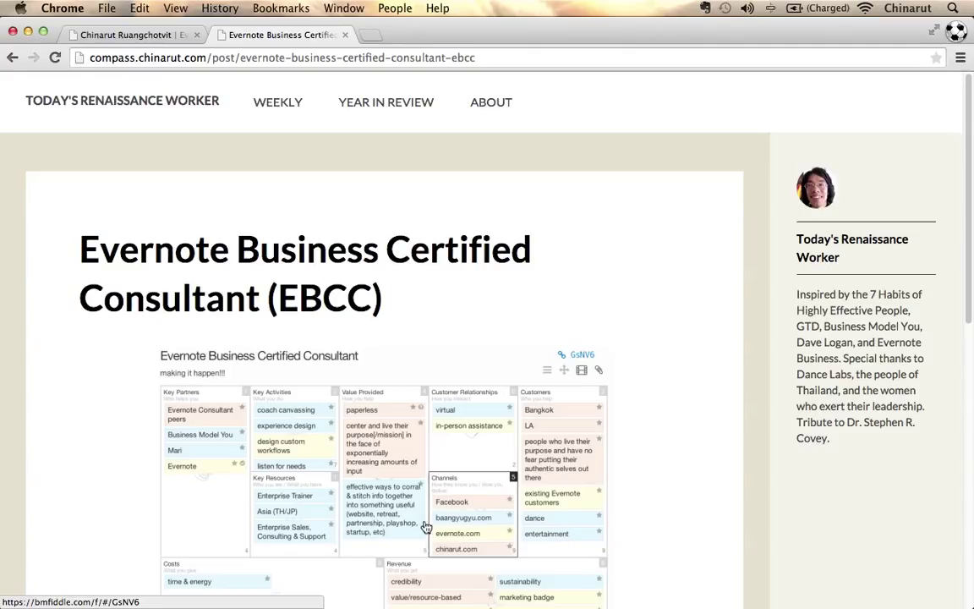
pyautogui.scroll(-3)
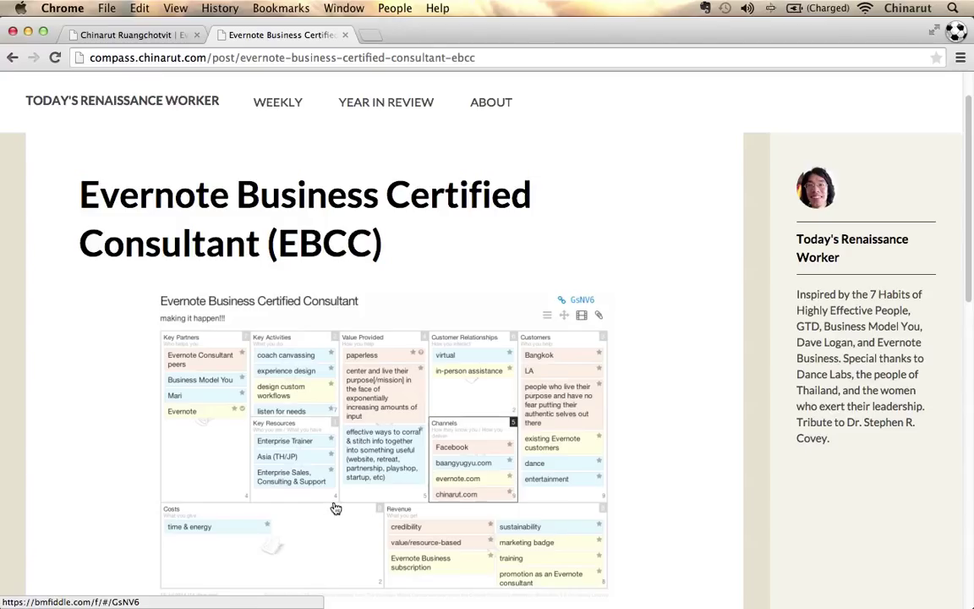
pyautogui.scroll(-3)
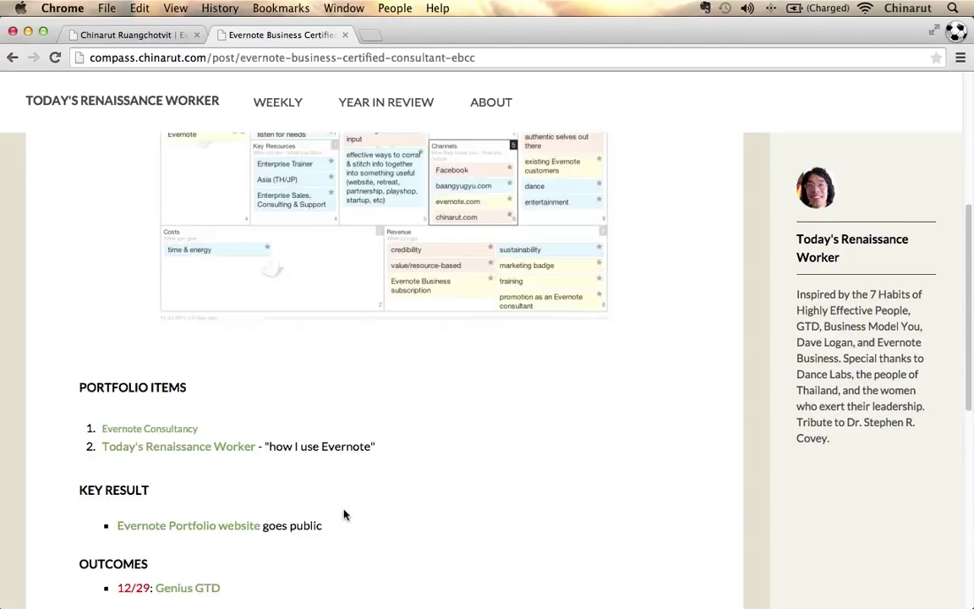
pyautogui.scroll(-3)
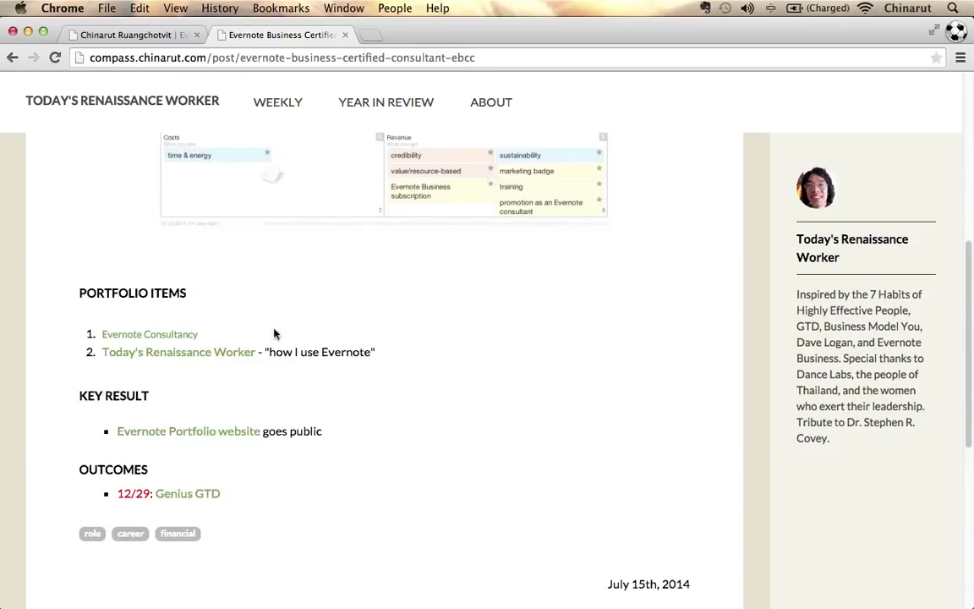
pyautogui.moveTo(291, 332)
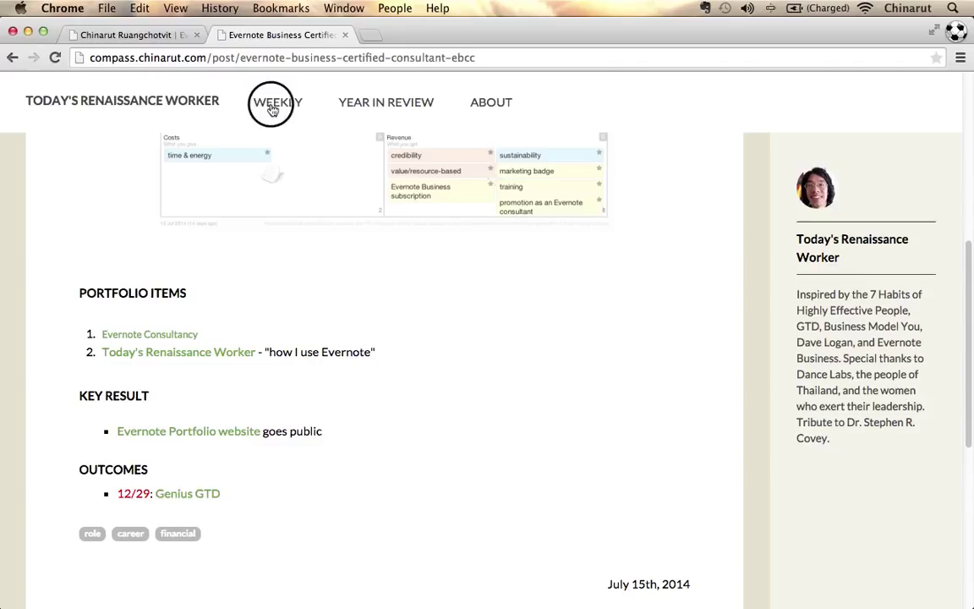
# - Show the site's Weekly 2015WW10 plan and read down through Strategic Outcomes, Status, Roles and Foundation
pyautogui.click(277, 101)
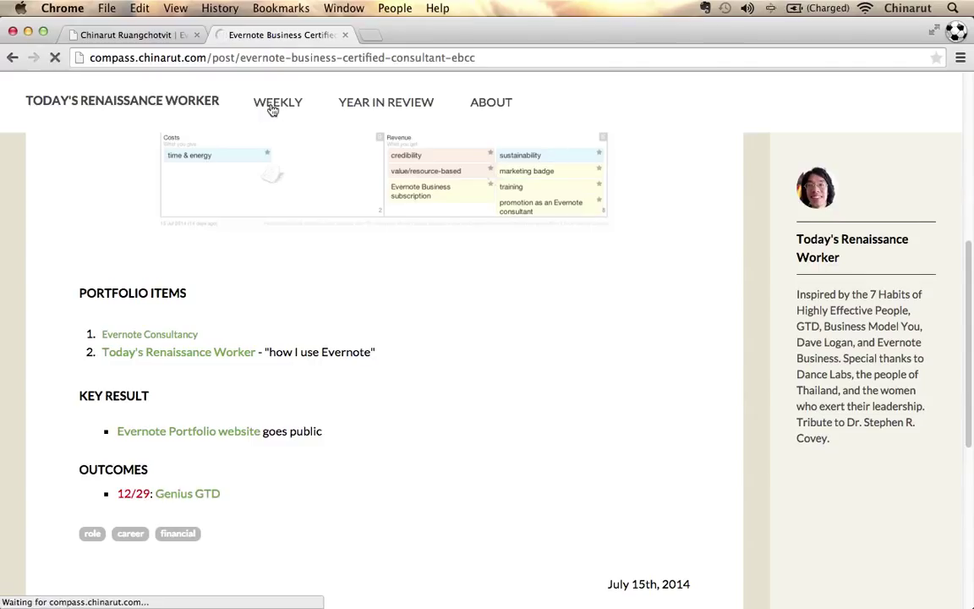
pyautogui.click(277, 101)
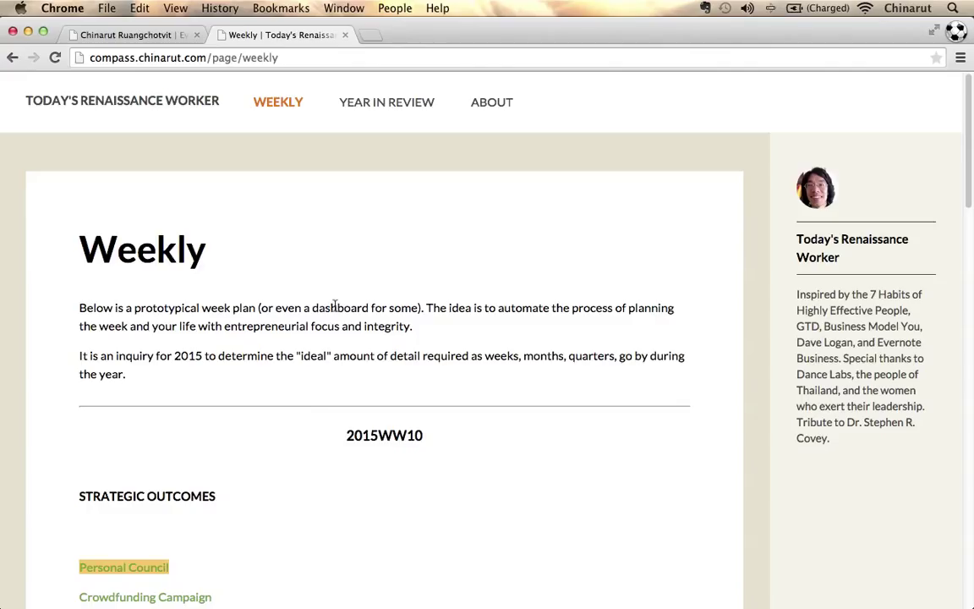
pyautogui.moveTo(265, 480)
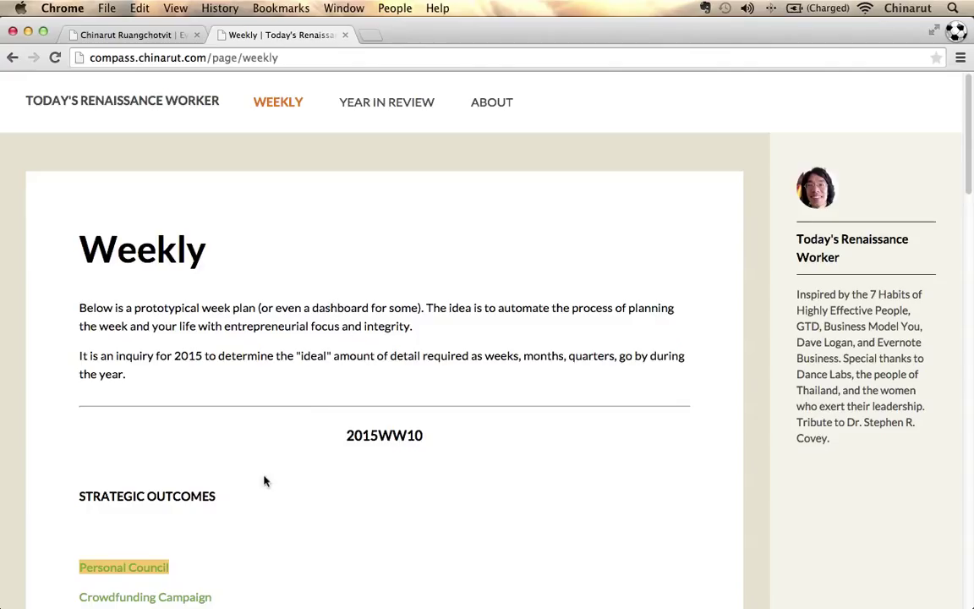
pyautogui.scroll(-3)
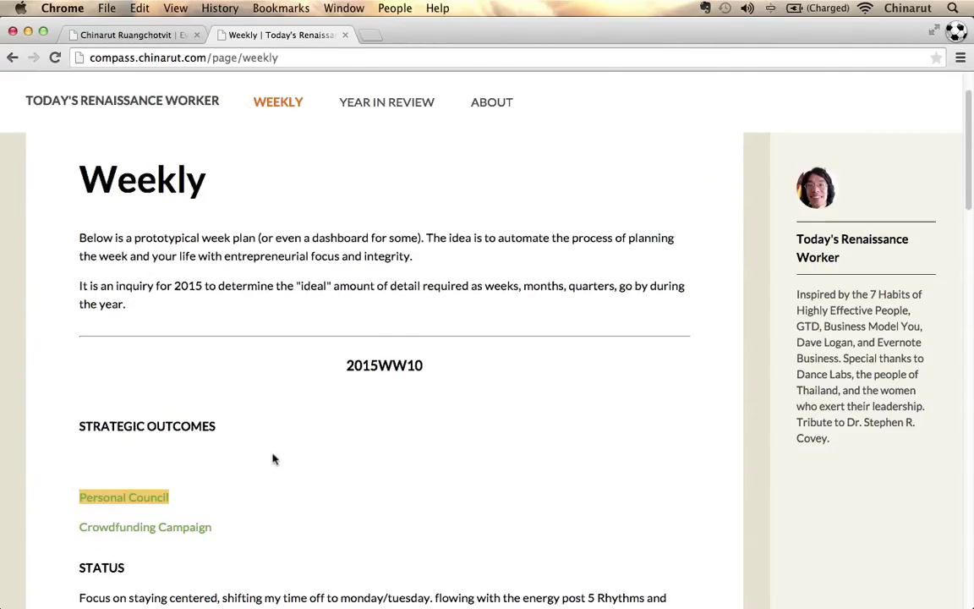
pyautogui.scroll(-3)
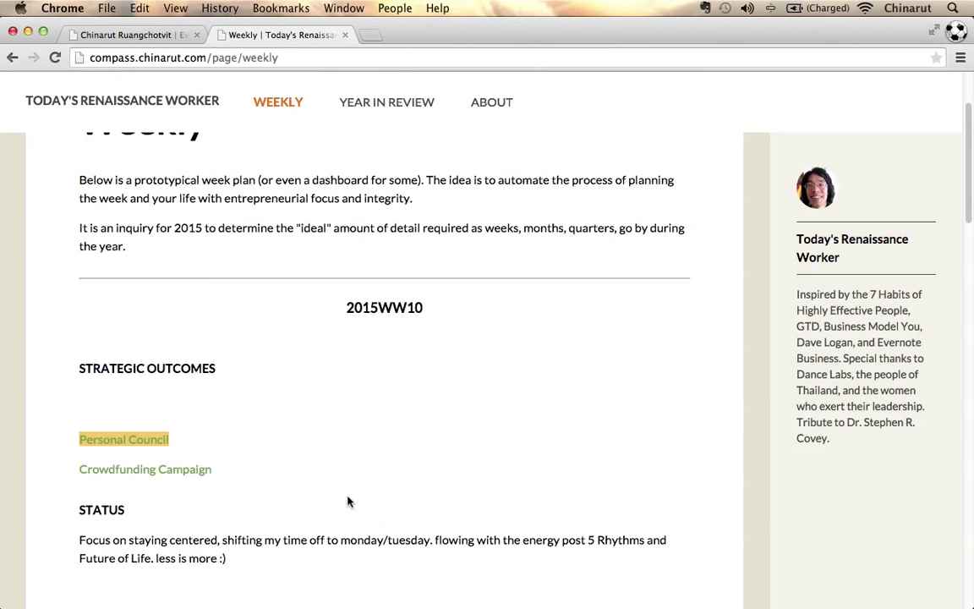
pyautogui.scroll(-3)
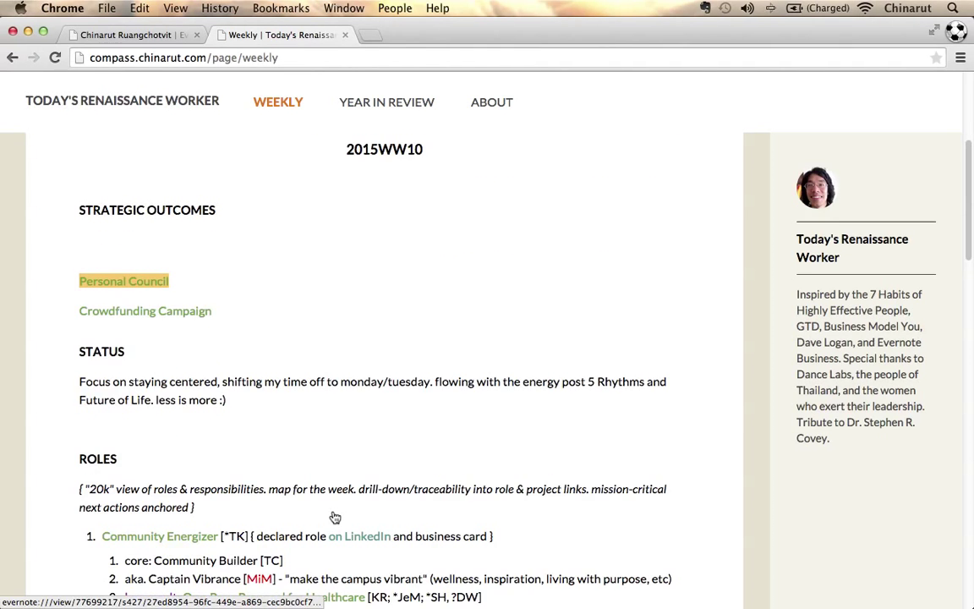
pyautogui.scroll(-3)
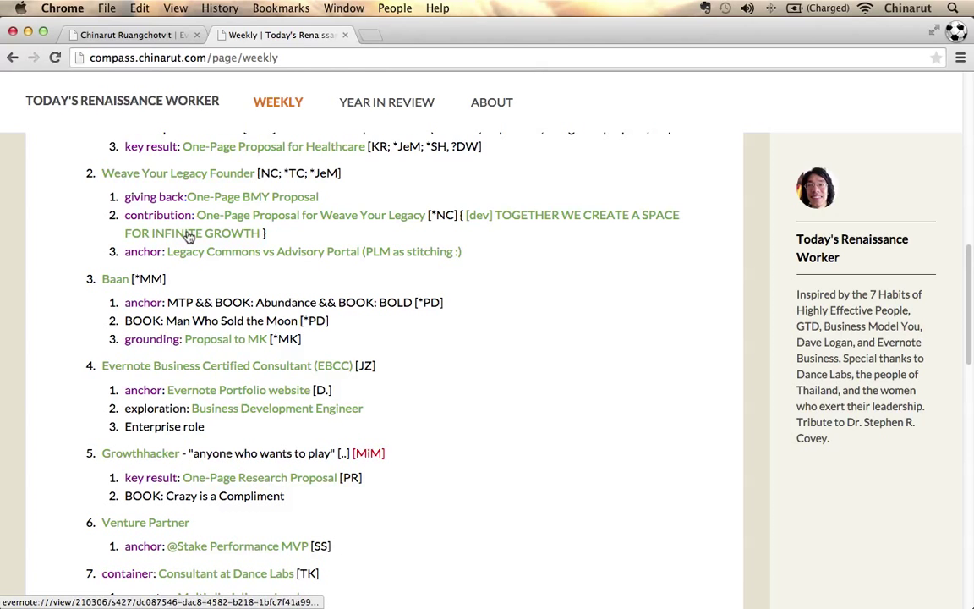
pyautogui.moveTo(284, 470)
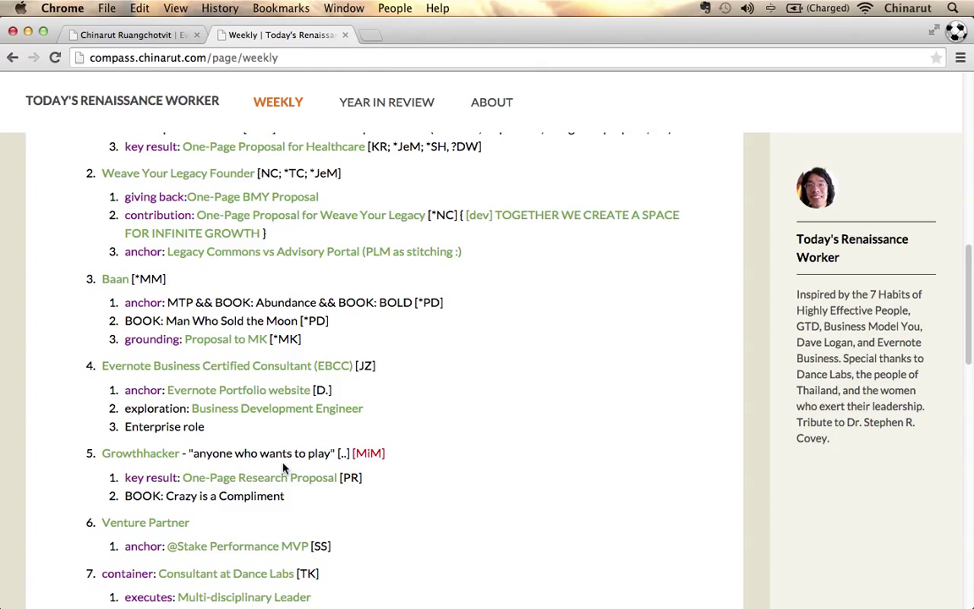
pyautogui.scroll(-3)
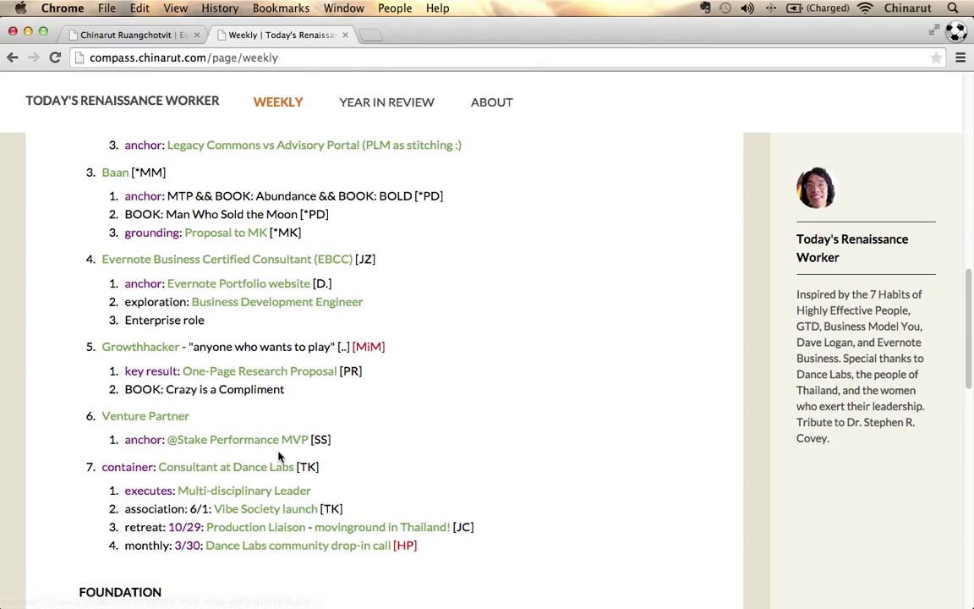
pyautogui.scroll(-3)
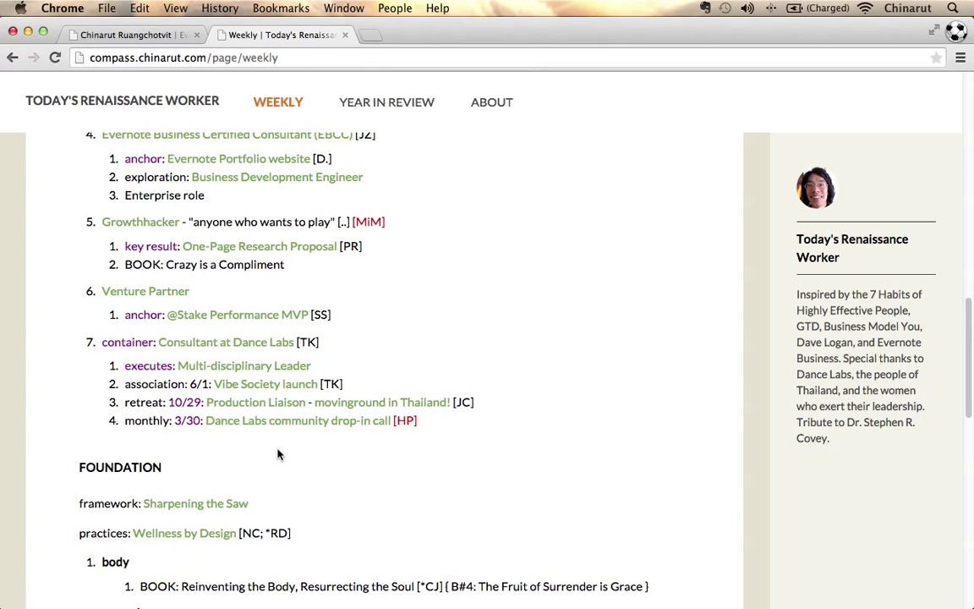
# - Scroll the Weekly page down to the Foundation's body, mental, emotional and spirit practices
pyautogui.scroll(-3)
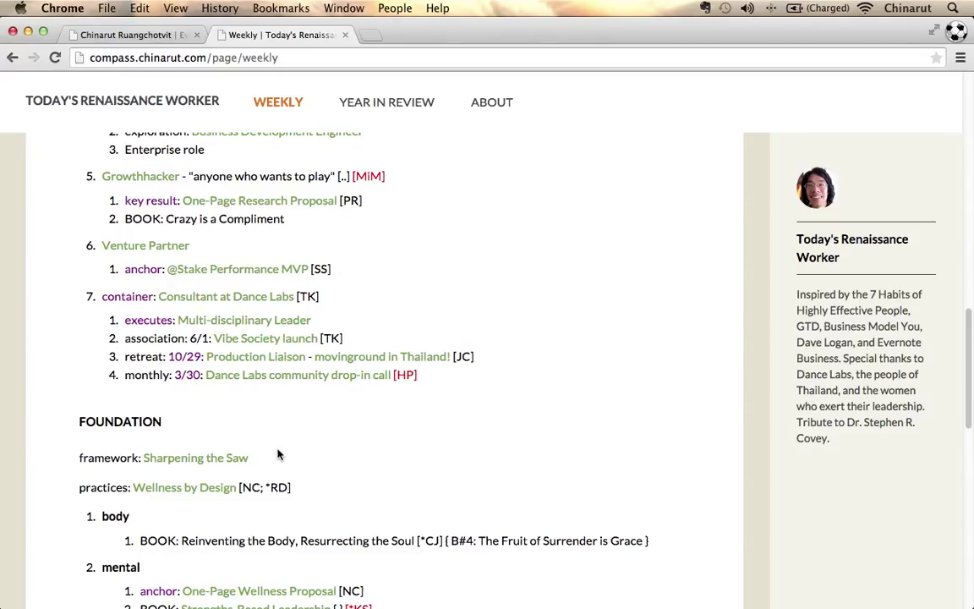
pyautogui.scroll(-3)
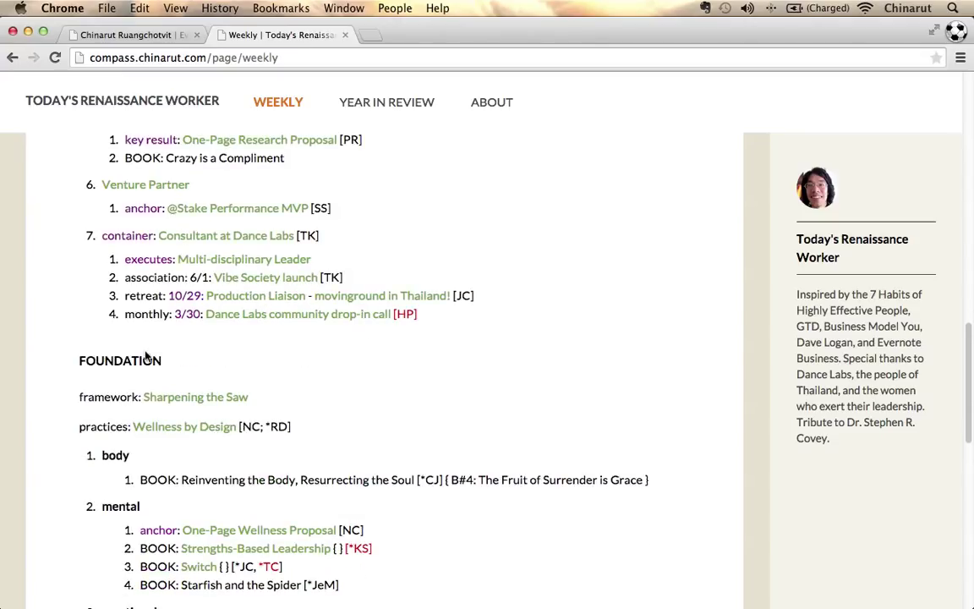
pyautogui.scroll(-3)
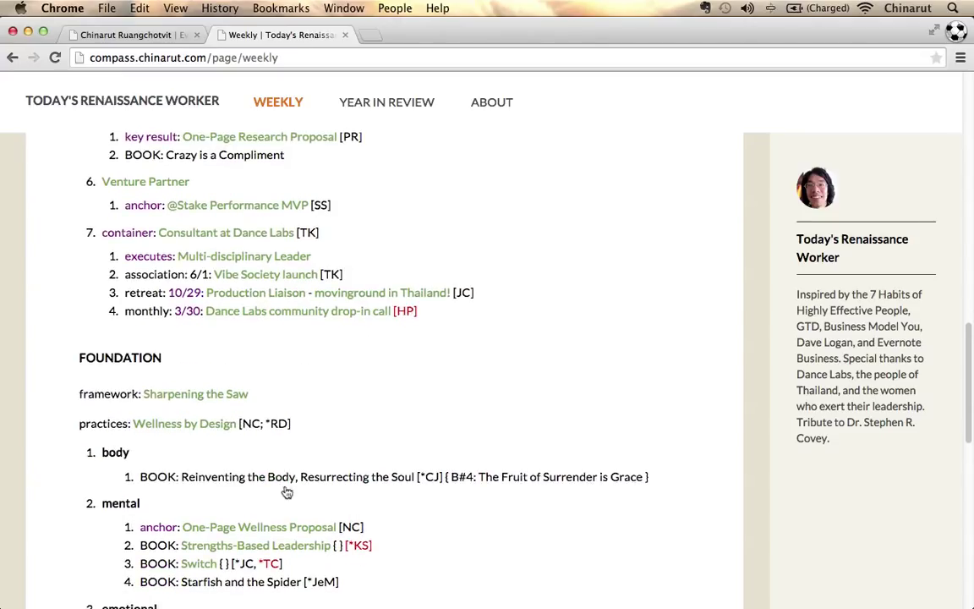
pyautogui.scroll(-3)
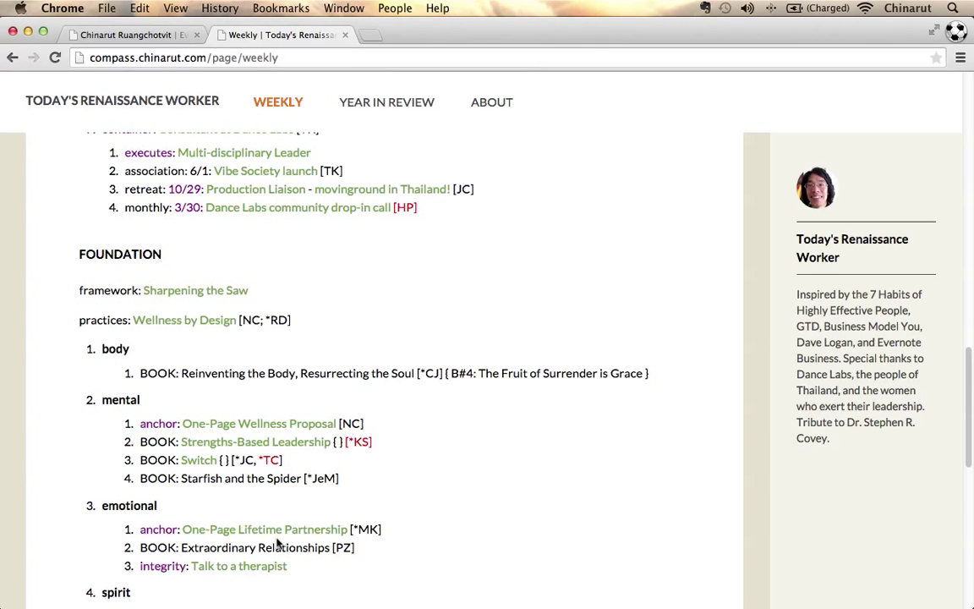
pyautogui.scroll(-3)
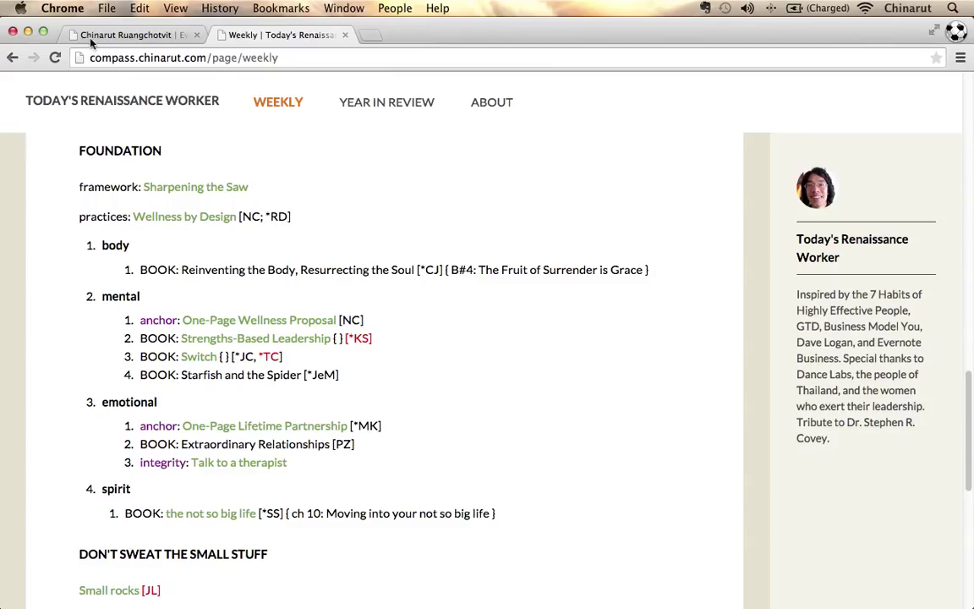
# - Switch to the consultant.chinarut.com Evernote Certified Business Consultant site
pyautogui.click(127, 34)
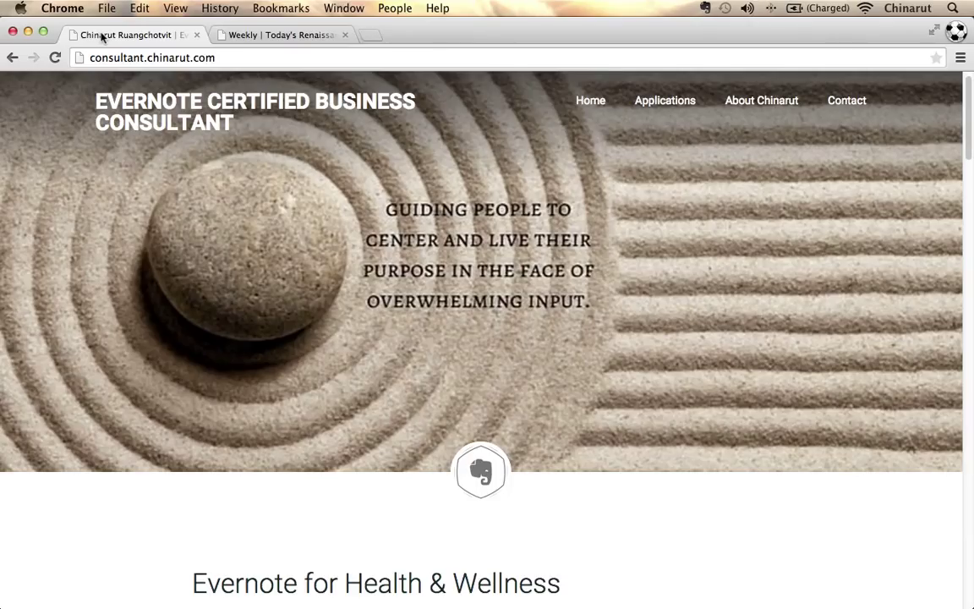
pyautogui.moveTo(879, 578)
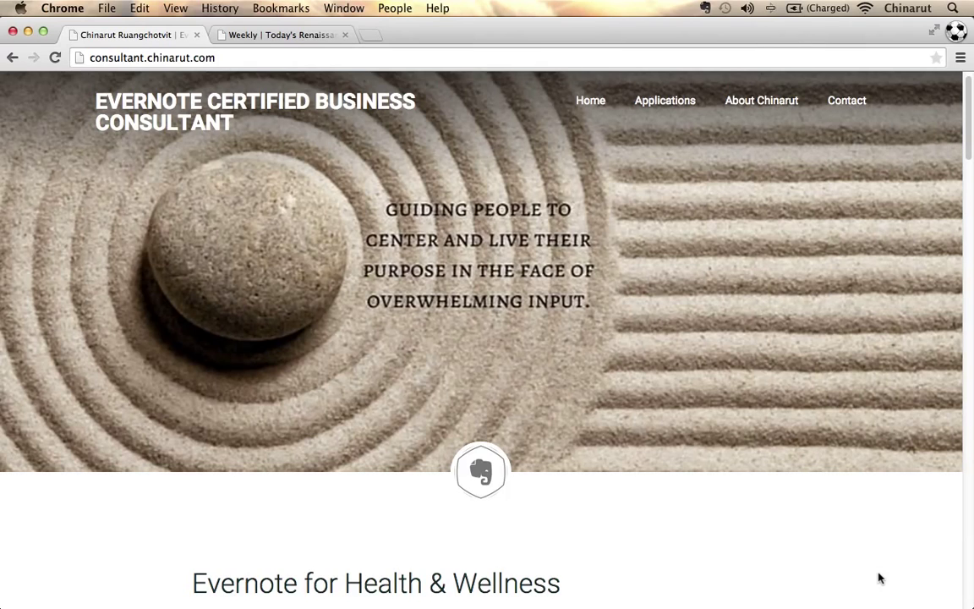